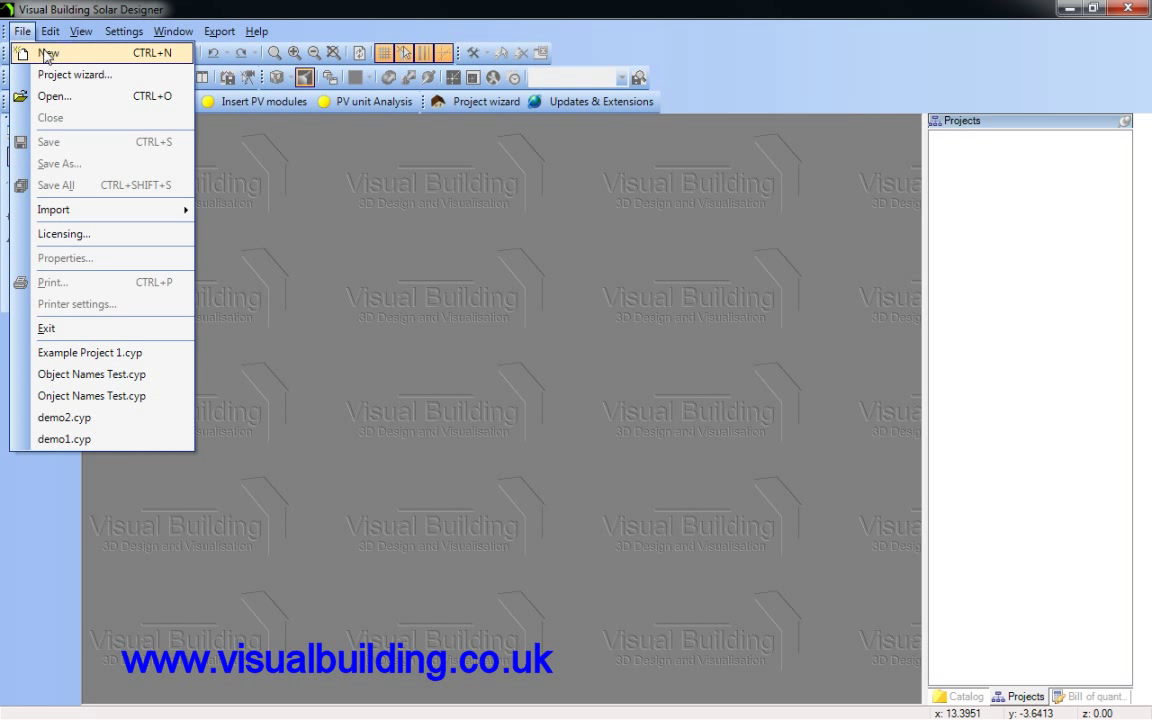
Create a blank project and add a new 3D view beside the 2D plan
left_click(48, 52)
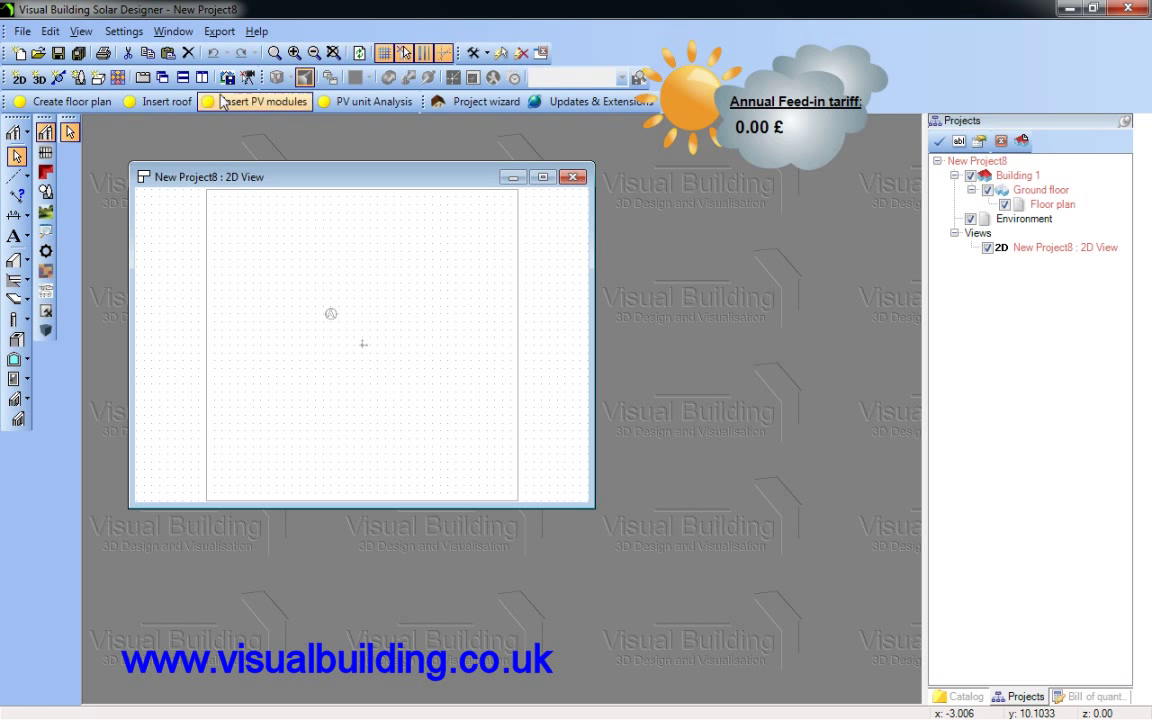
mouse_move(40, 80)
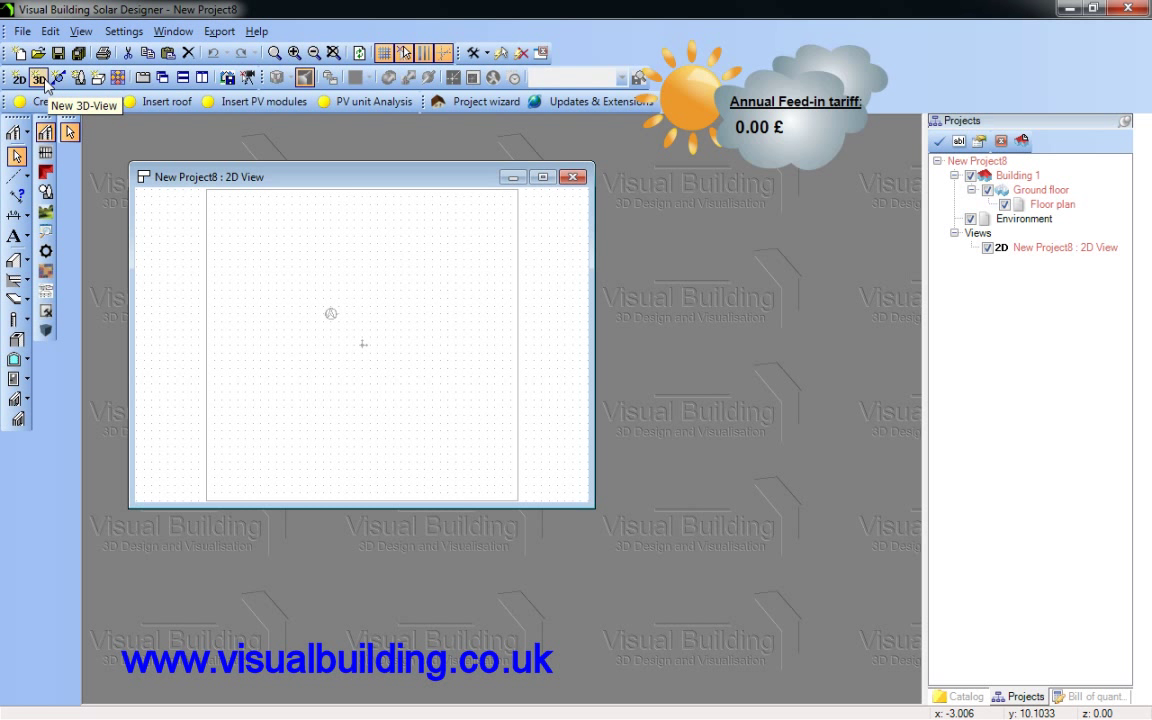
left_click(40, 78)
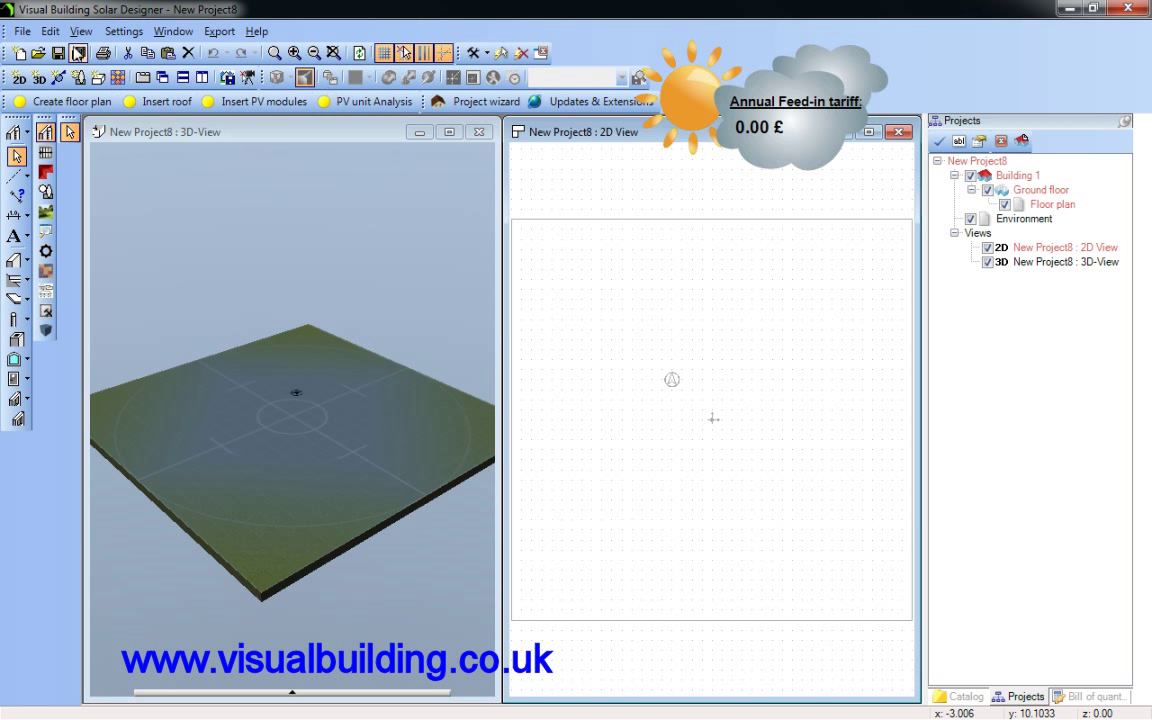
Fill in the Building project page of the project properties (title 'M')
left_click(18, 32)
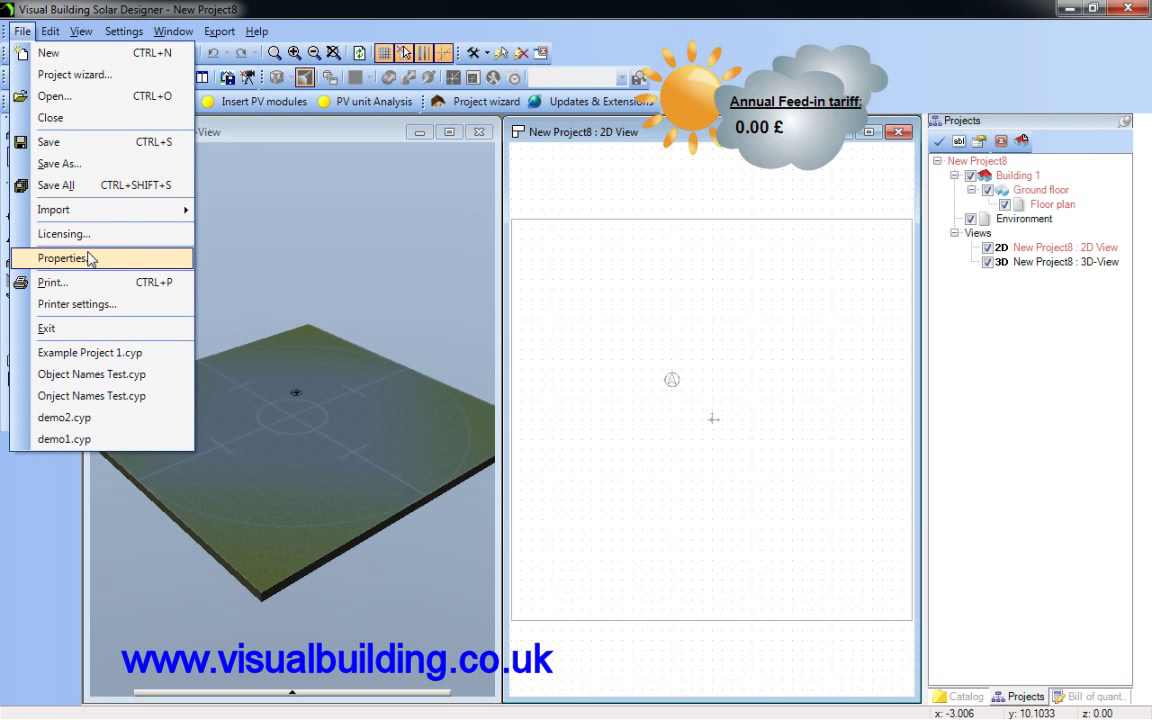
left_click(64, 258)
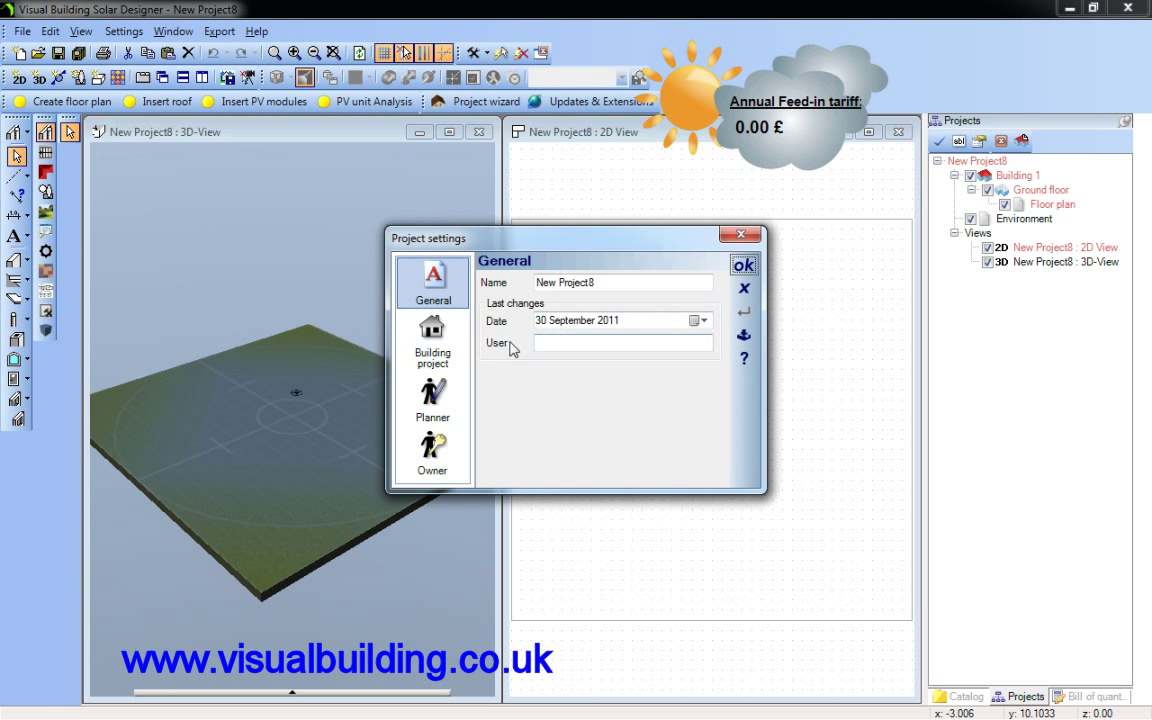
left_click(432, 336)
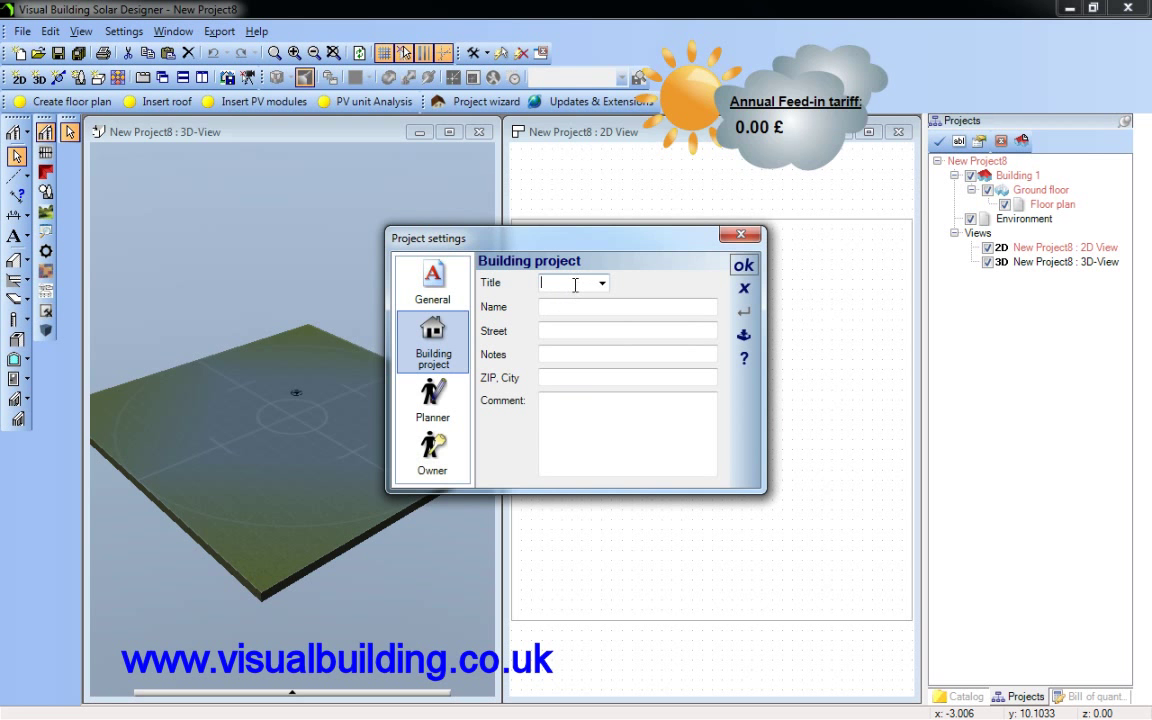
type("Mr")
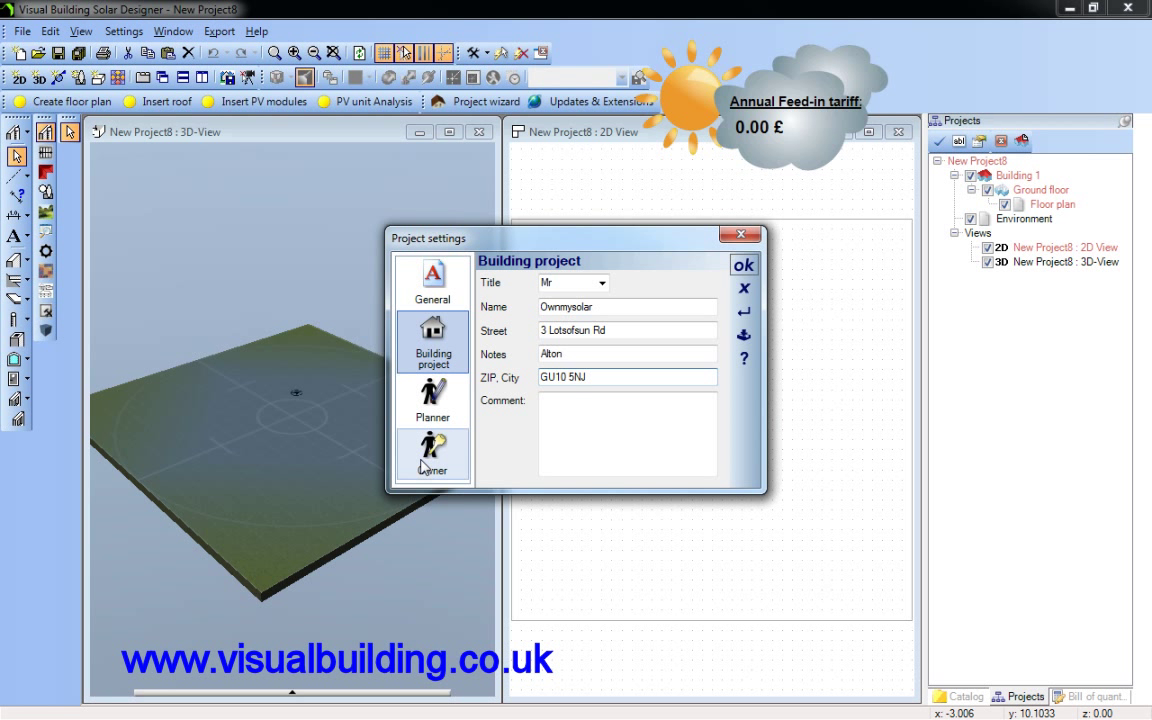
Enter the owner details (Mr, U34, XX) and confirm the project properties
left_click(432, 452)
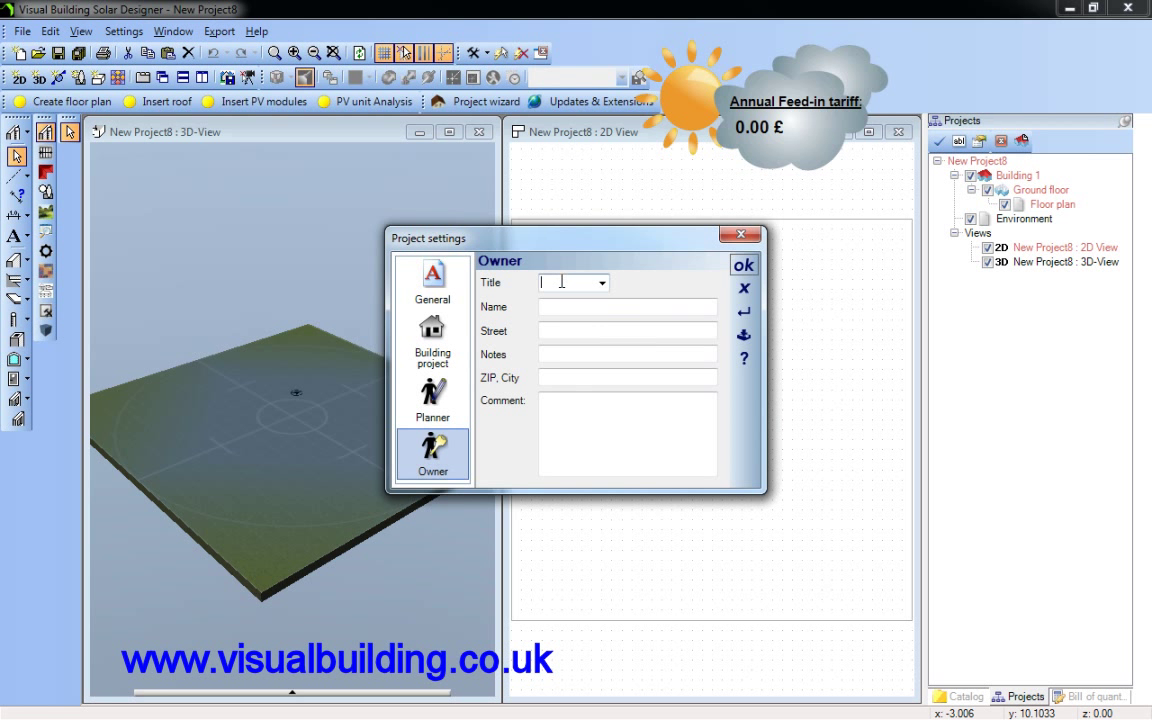
type("Mr")
left_click(628, 376)
type("G")
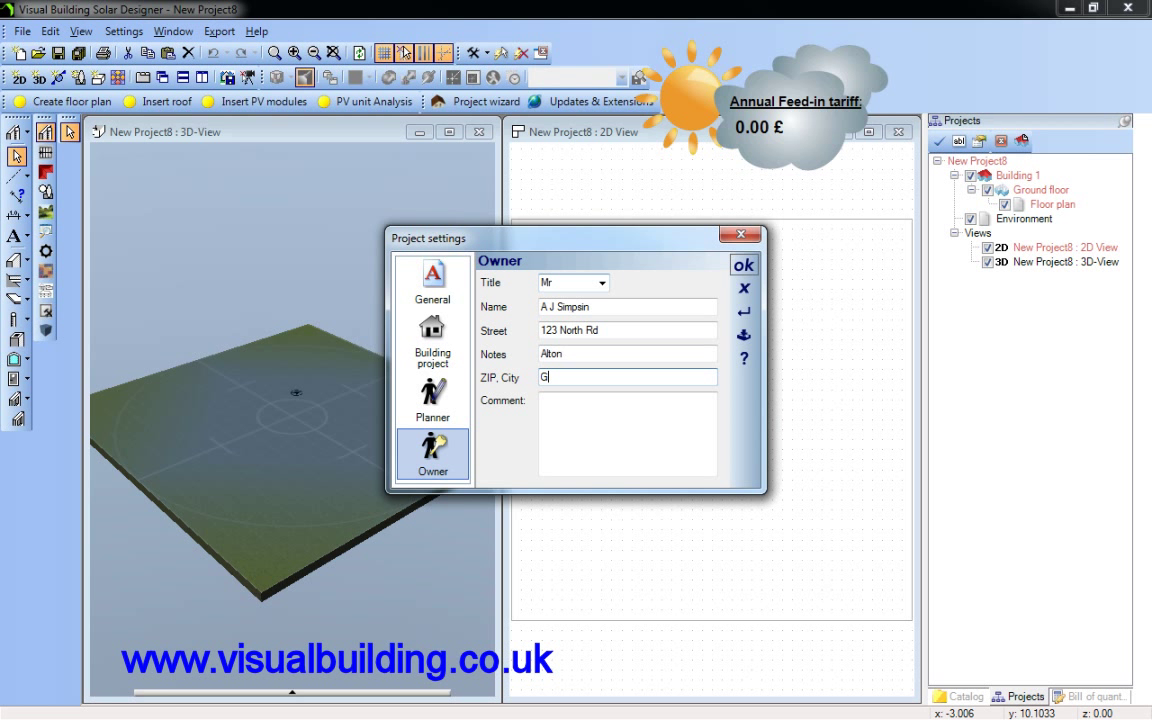
type("U34 4")
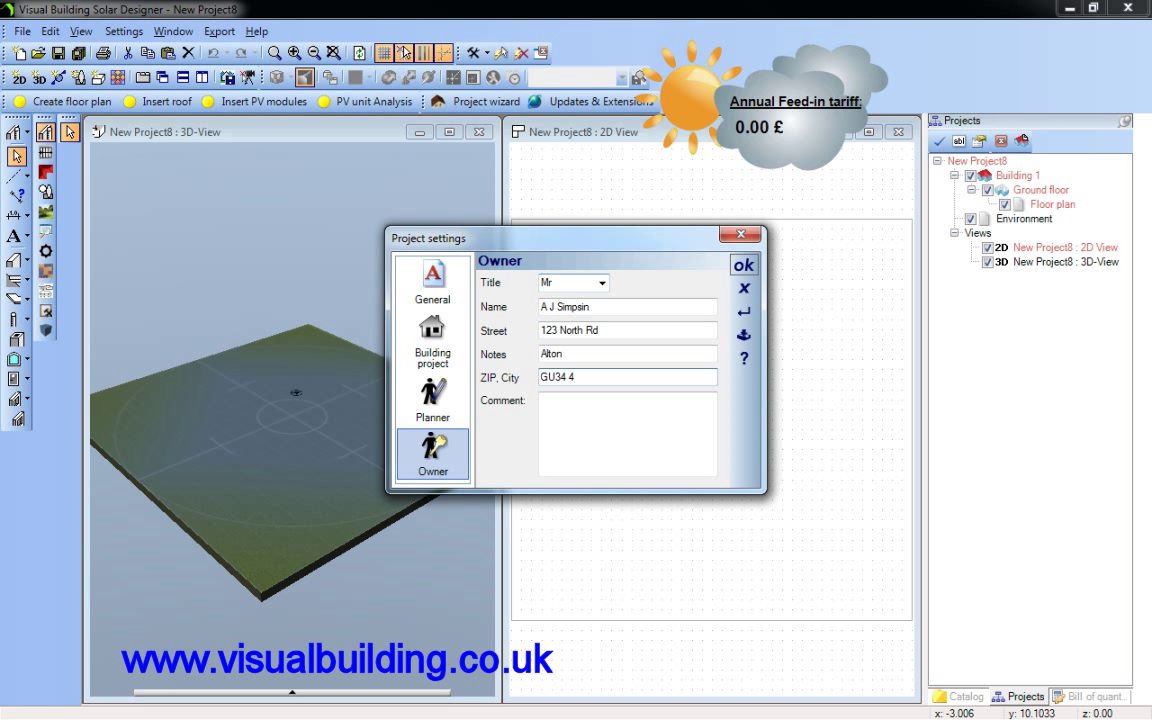
type("XX")
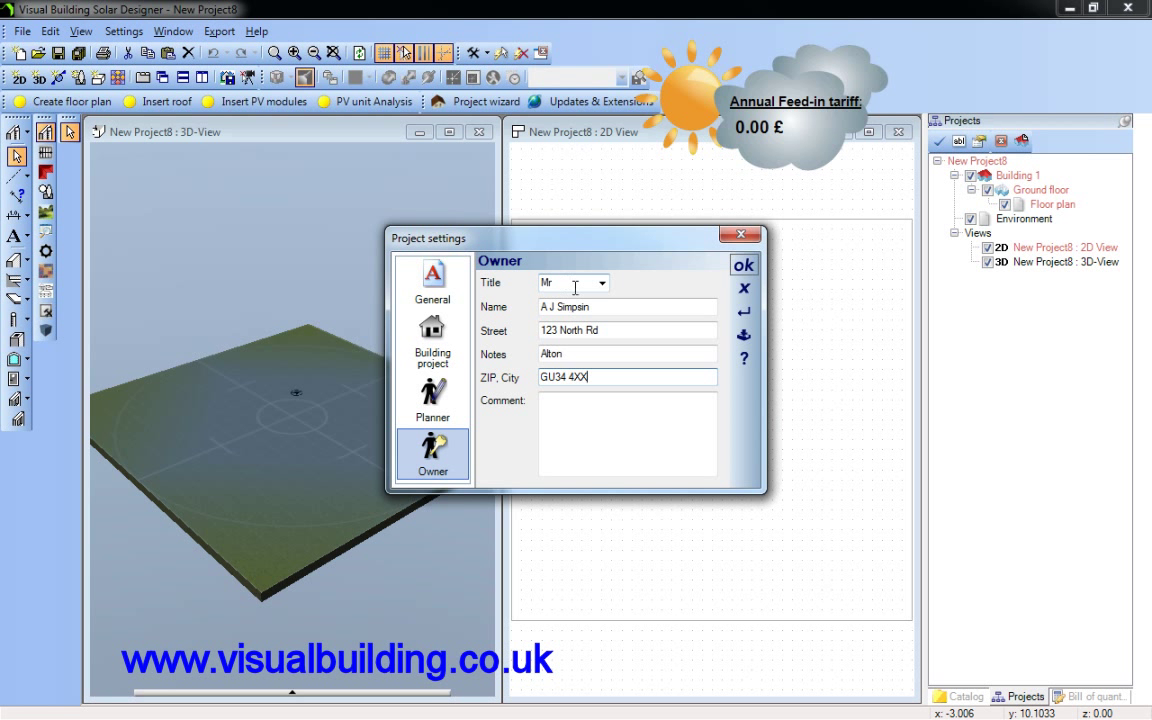
left_click(744, 264)
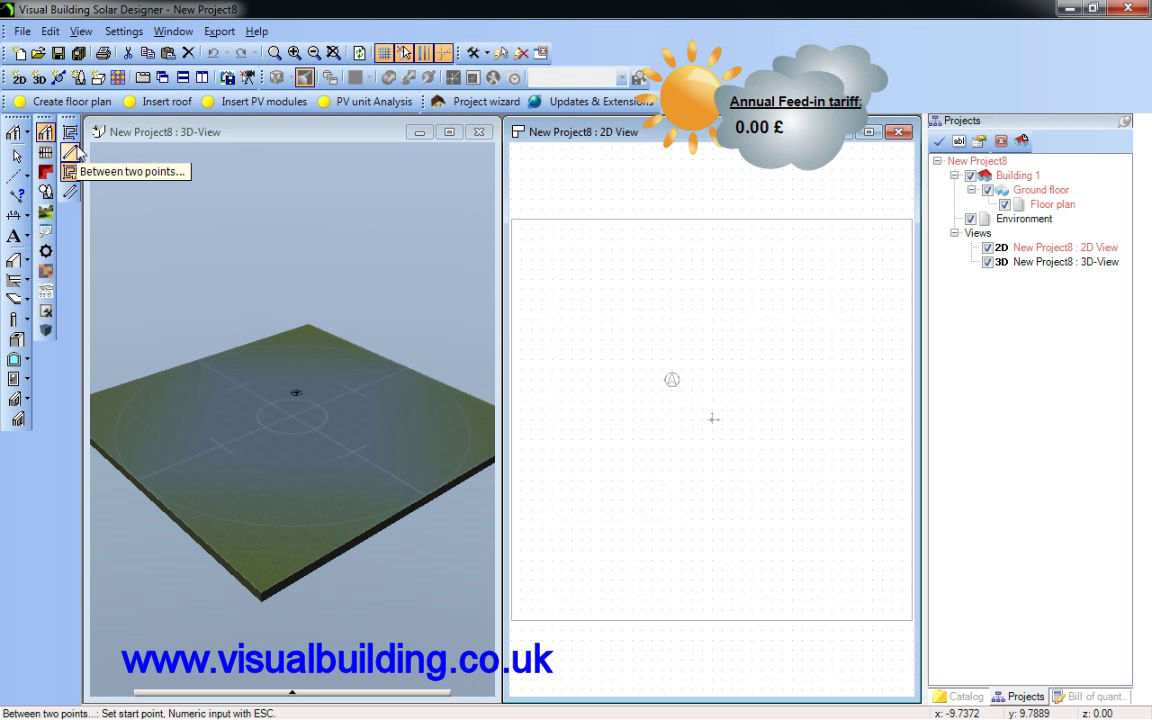
mouse_move(70, 172)
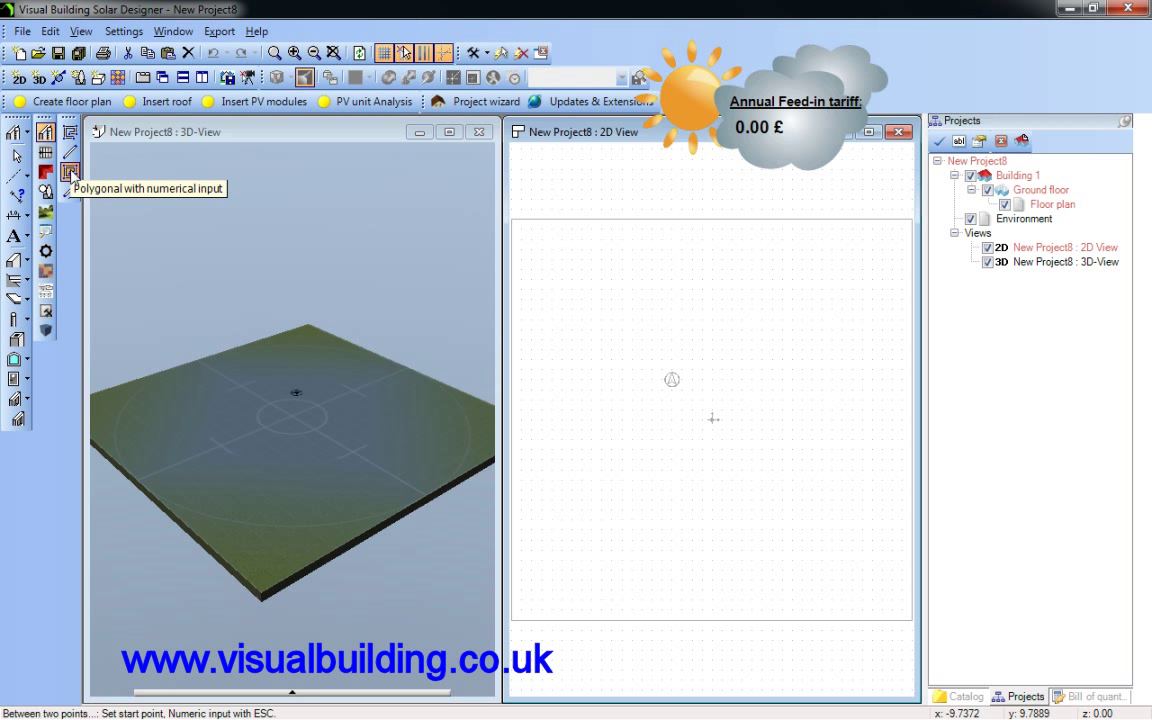
mouse_move(576, 288)
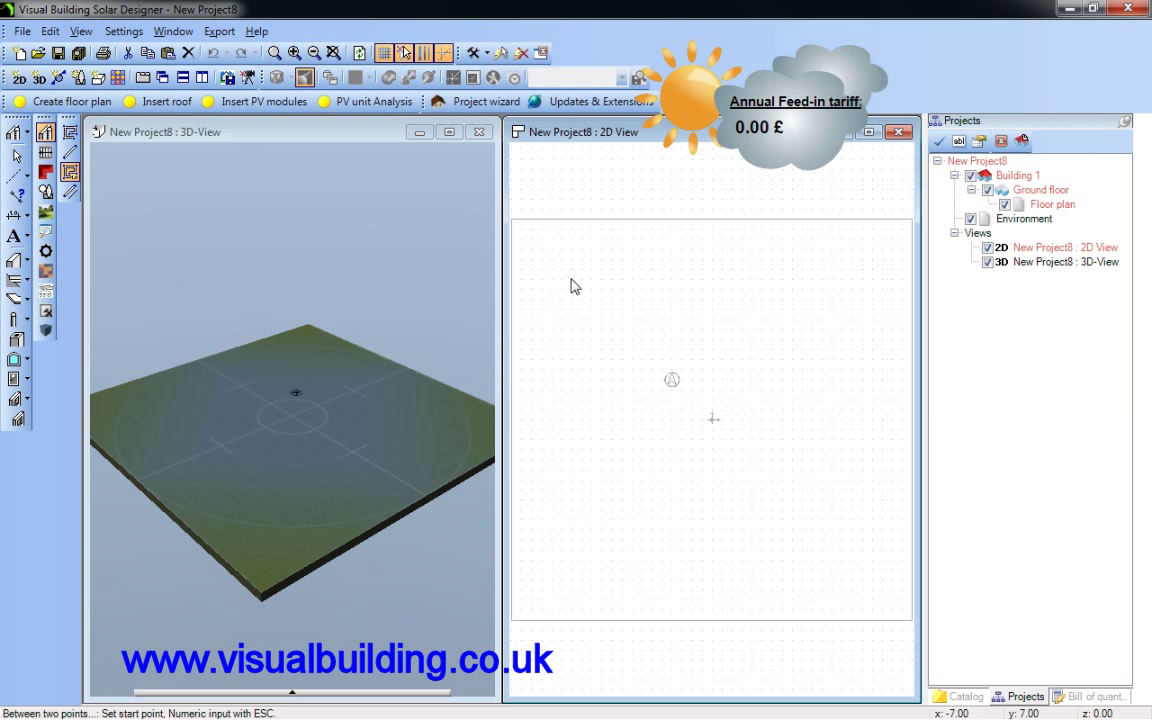
Trace the first wall segments of the L-shaped contour between two points in the plan
left_click_drag(572, 278, 862, 278)
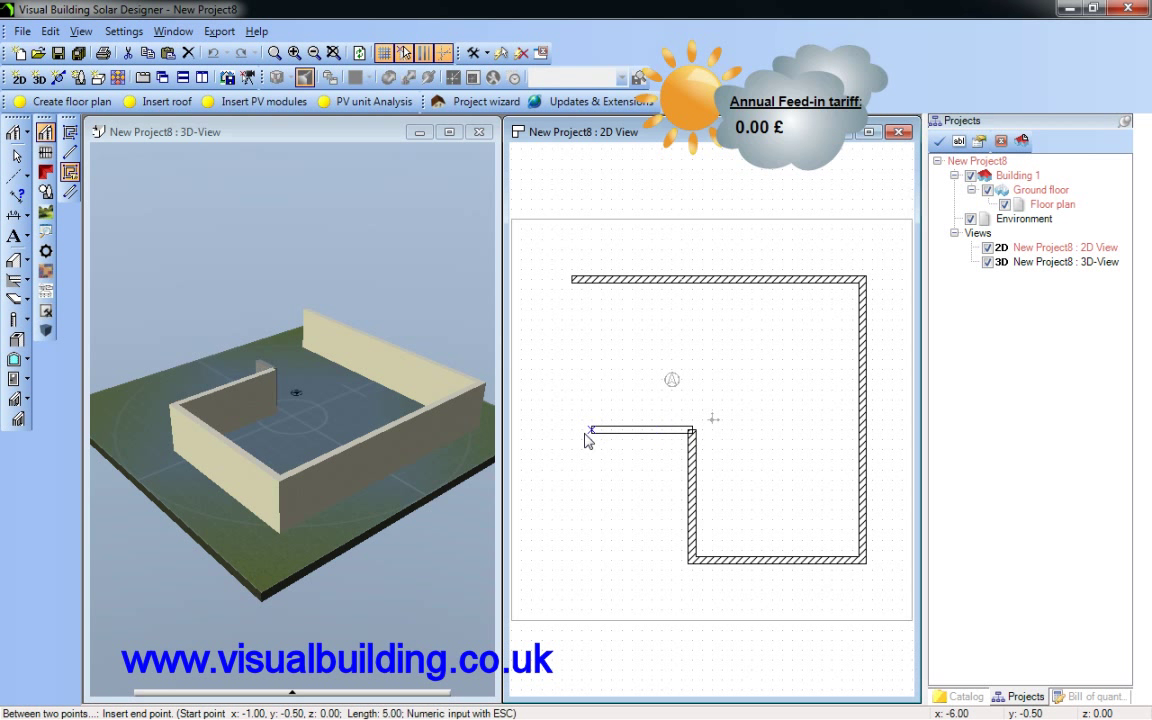
left_click(570, 290)
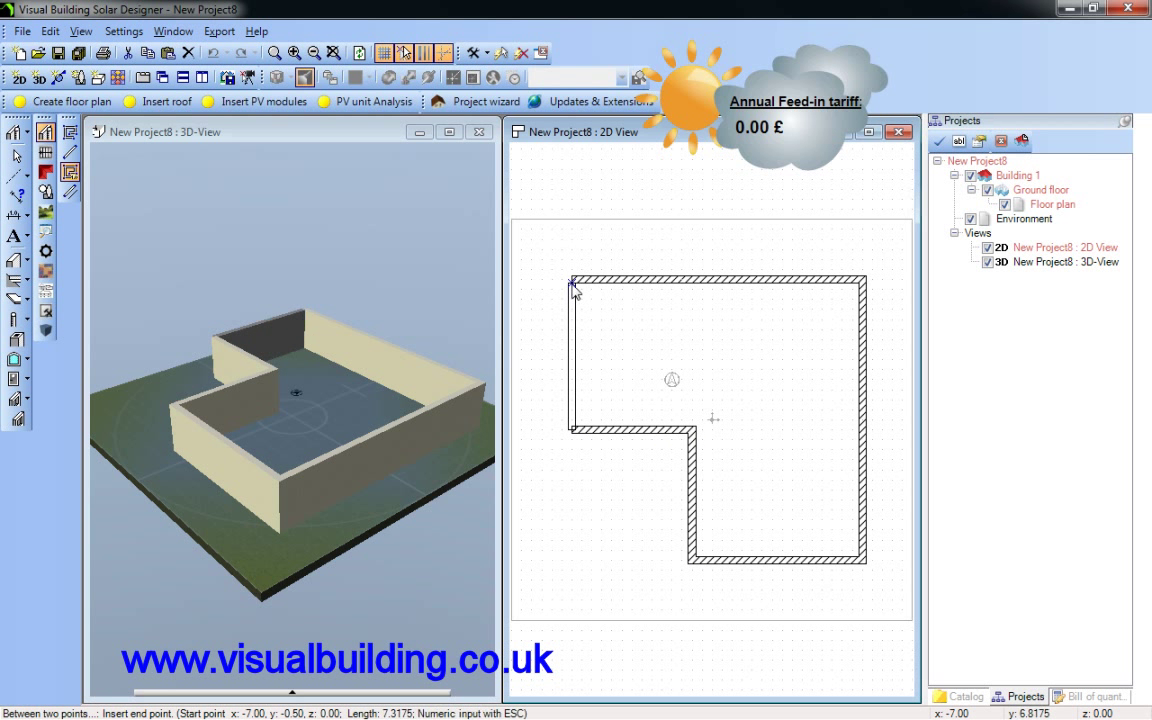
left_click(572, 288)
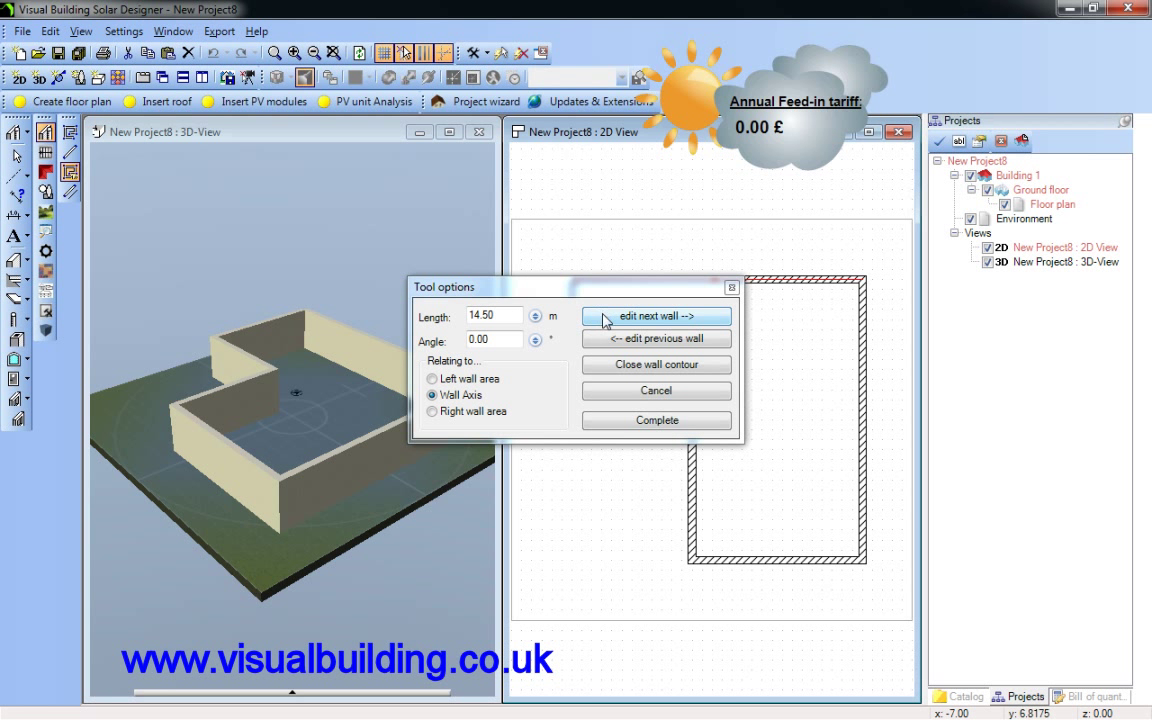
Give the next wall a length of 15 along the left wall face and add it
left_click(656, 316)
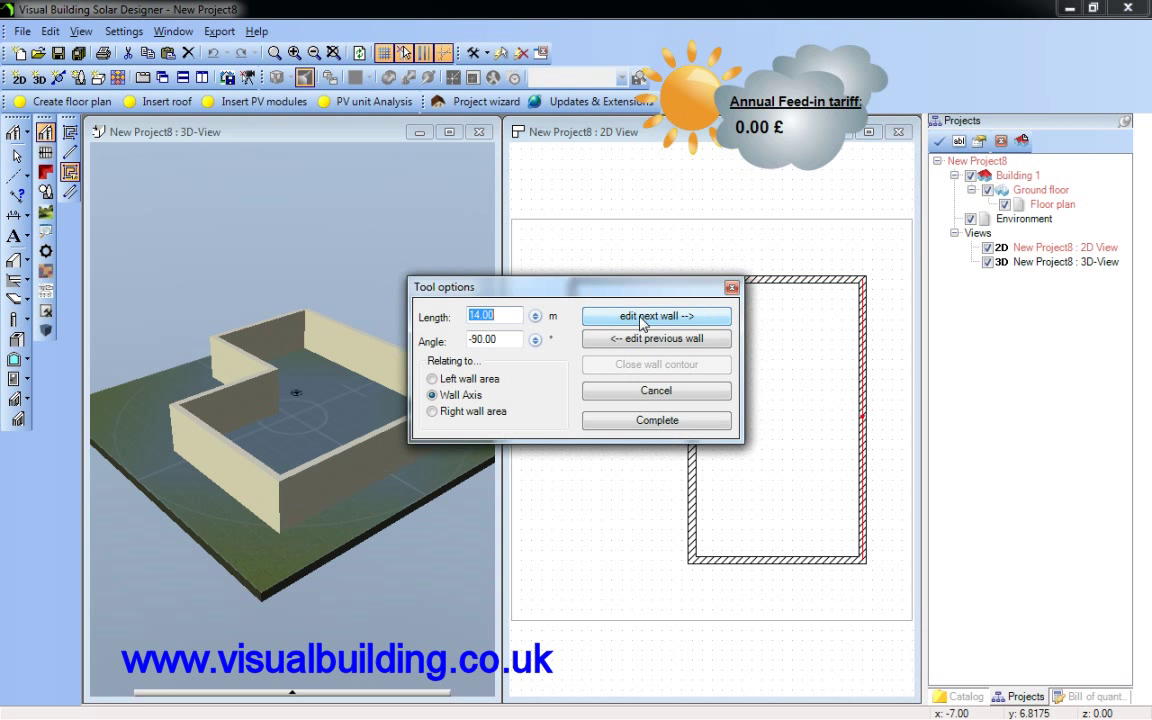
mouse_move(520, 296)
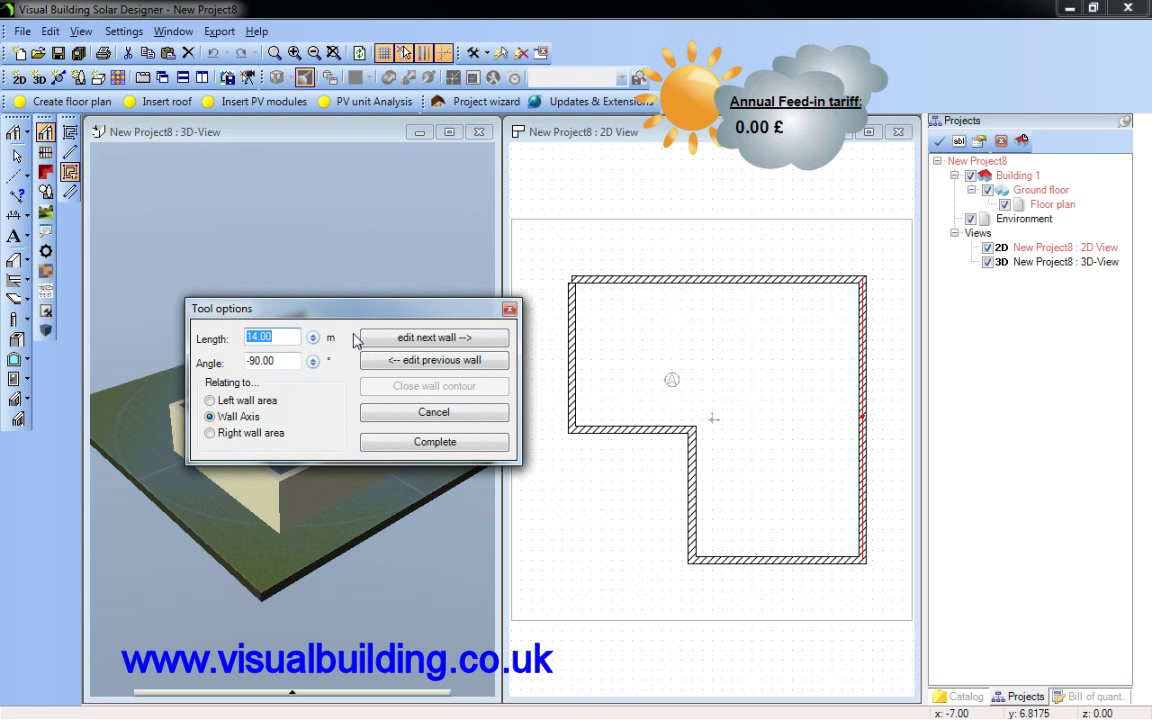
left_click(210, 400)
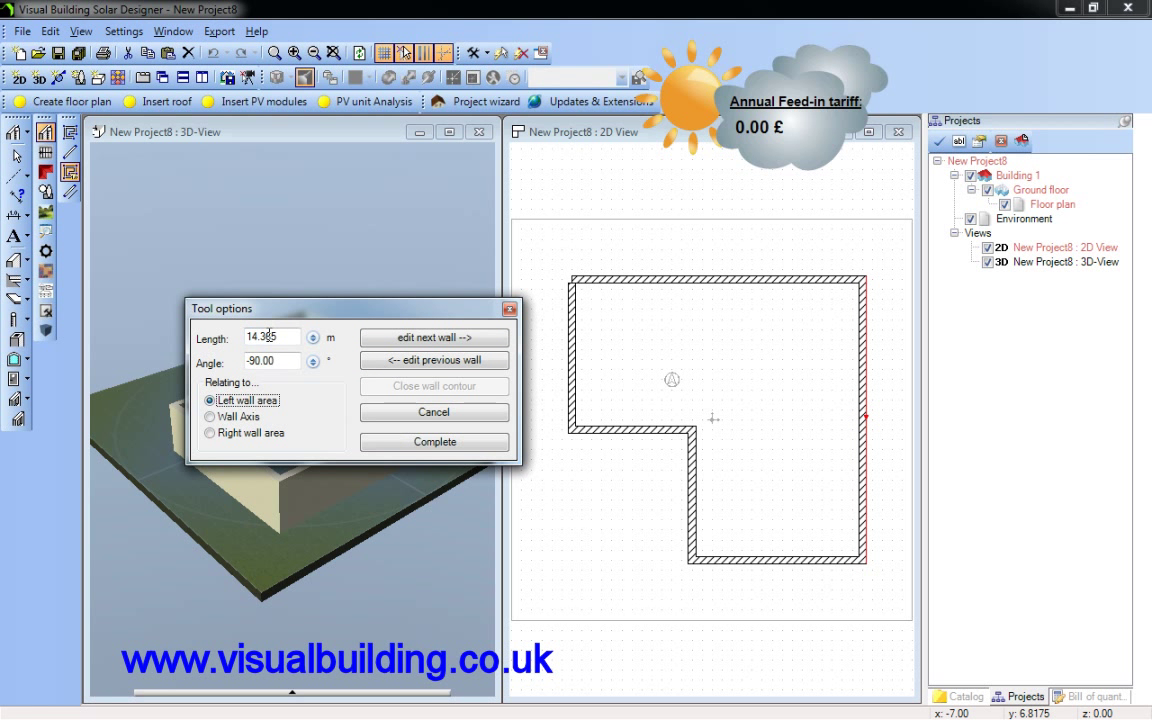
mouse_move(344, 352)
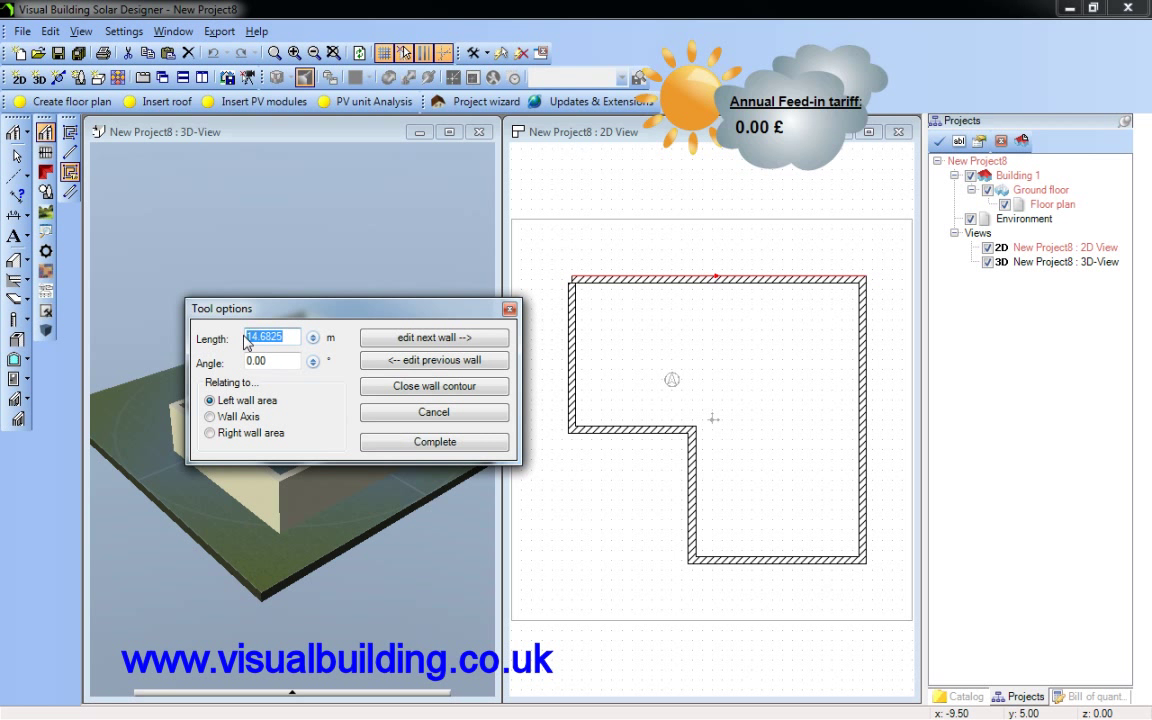
type("15.00")
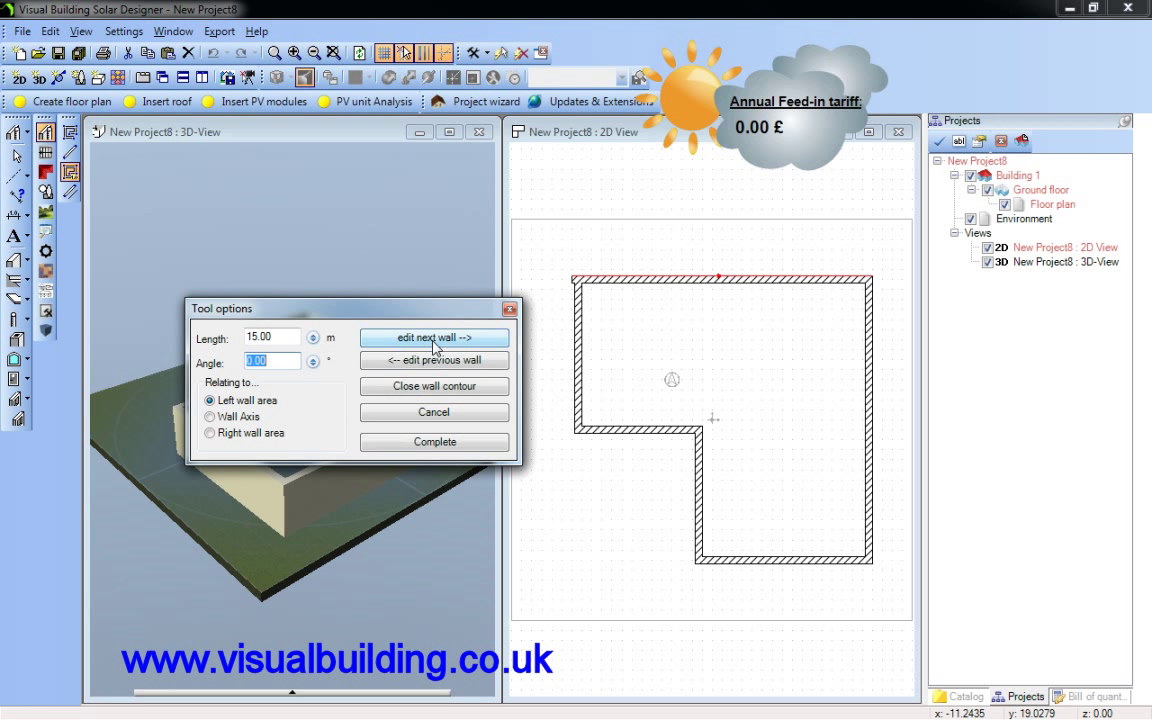
left_click(432, 336)
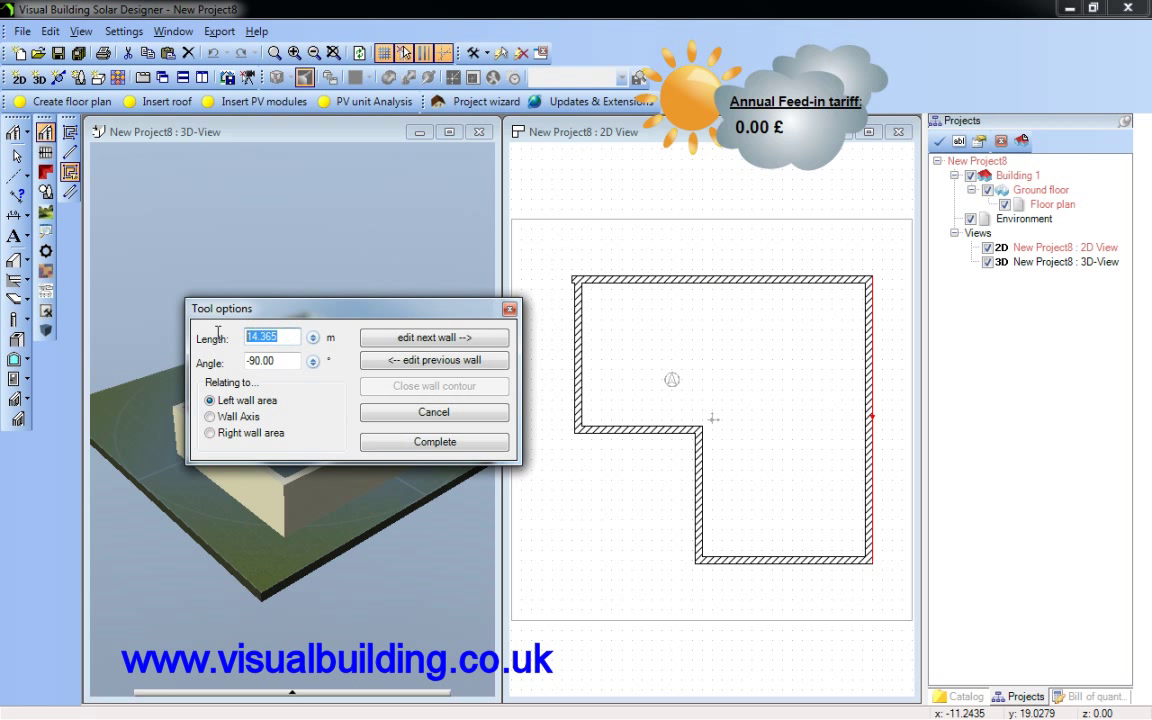
Set the following walls to lengths 15 and 1 and add them to the contour
type("15")
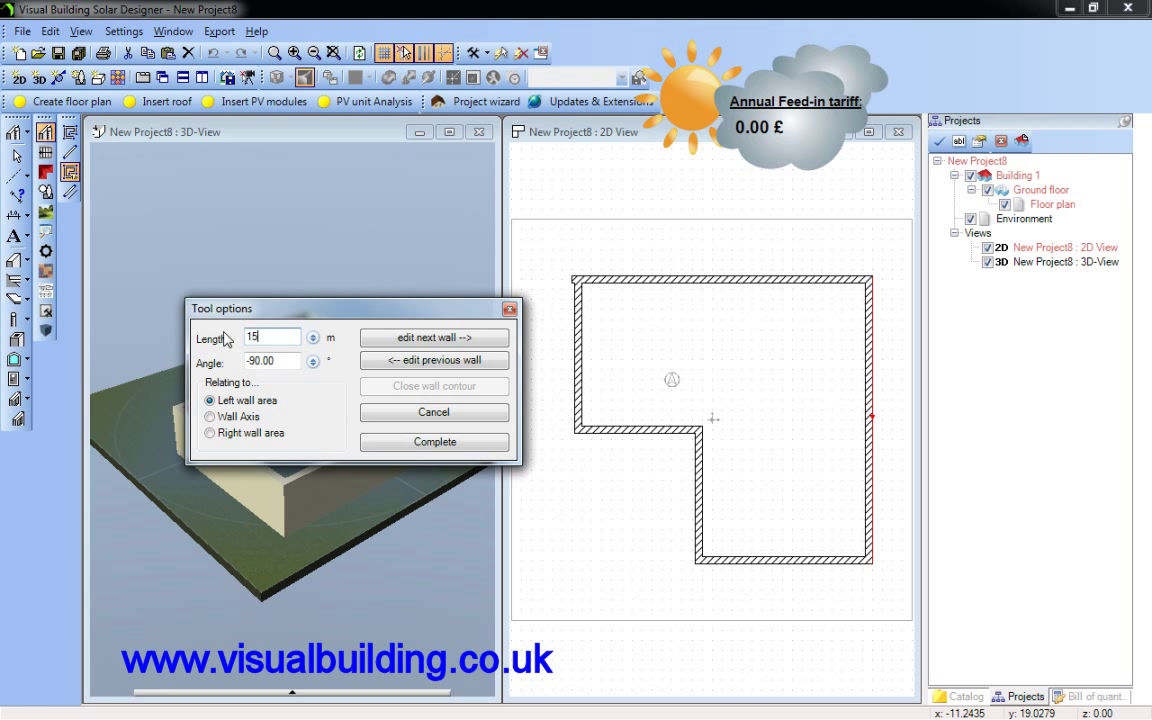
mouse_move(432, 344)
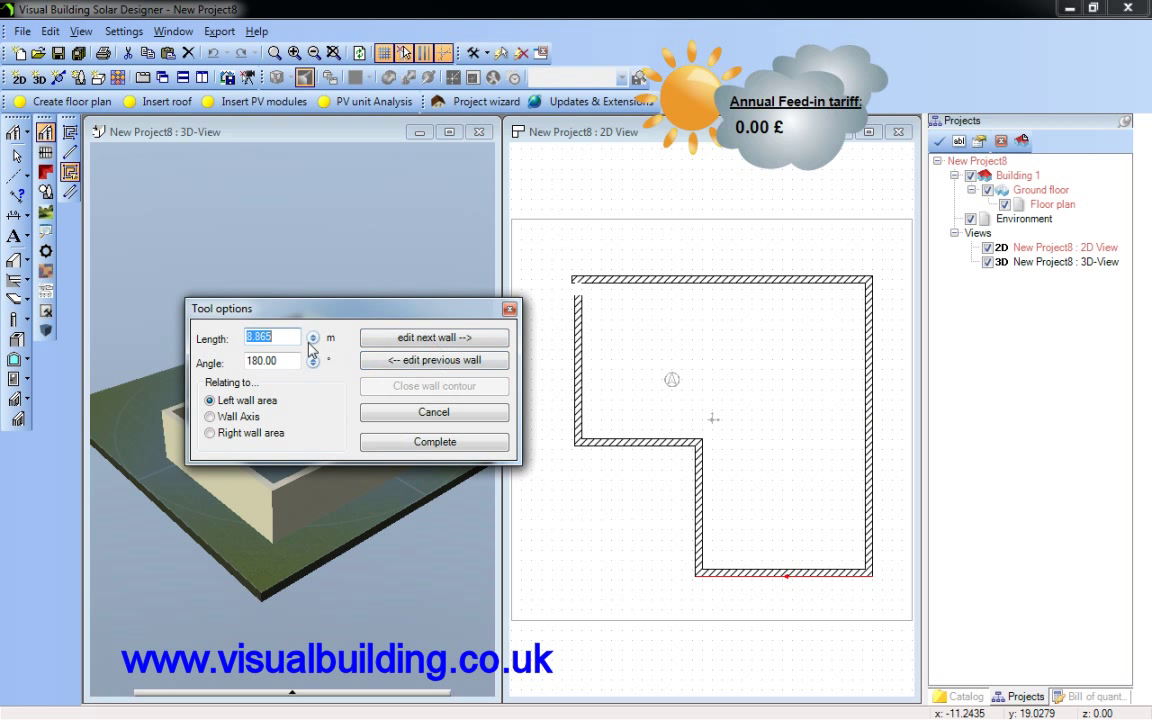
type("10")
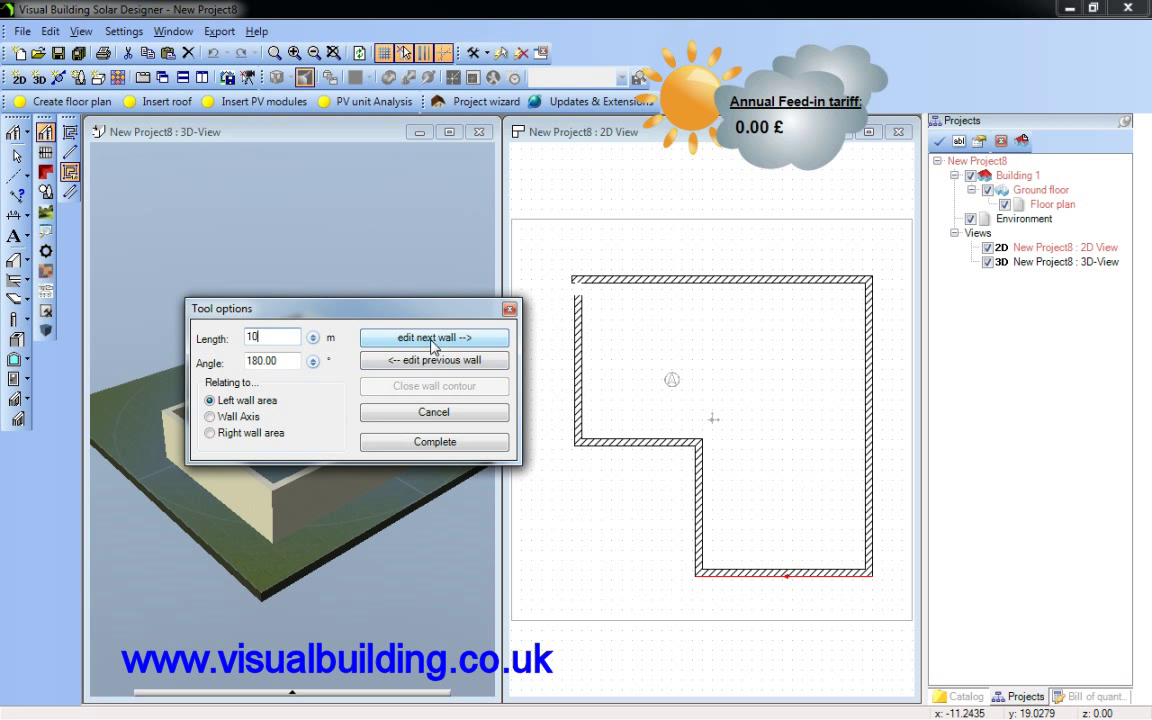
left_click(432, 336)
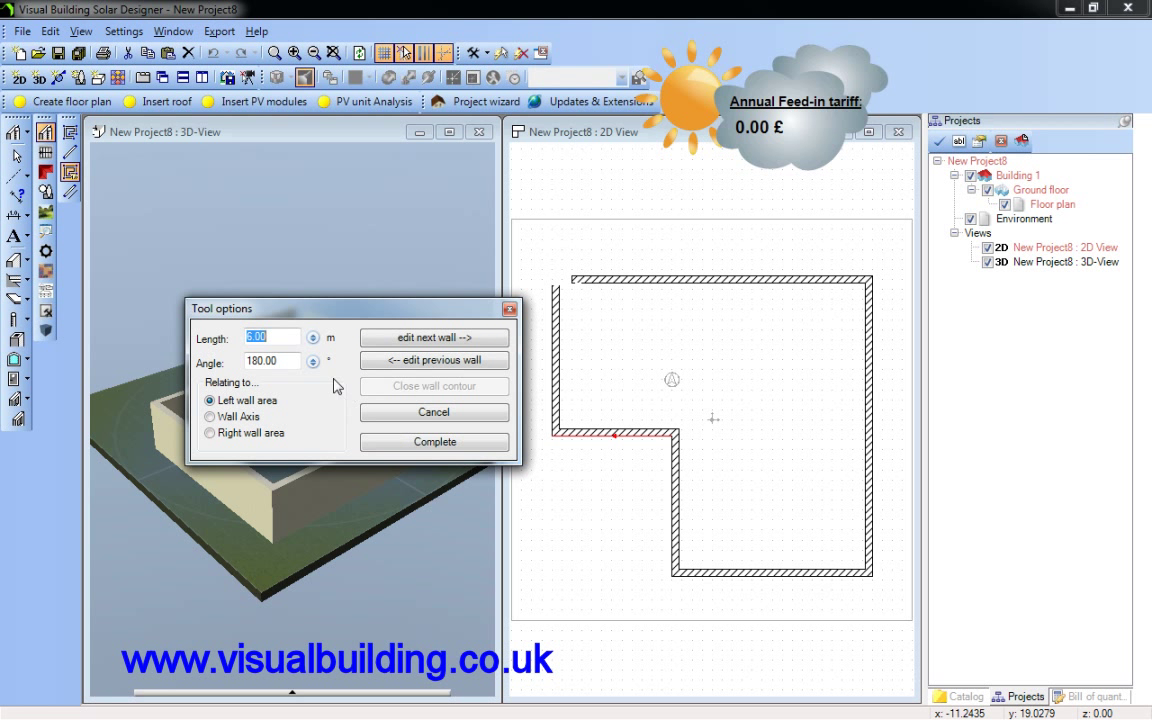
mouse_move(312, 362)
type("5")
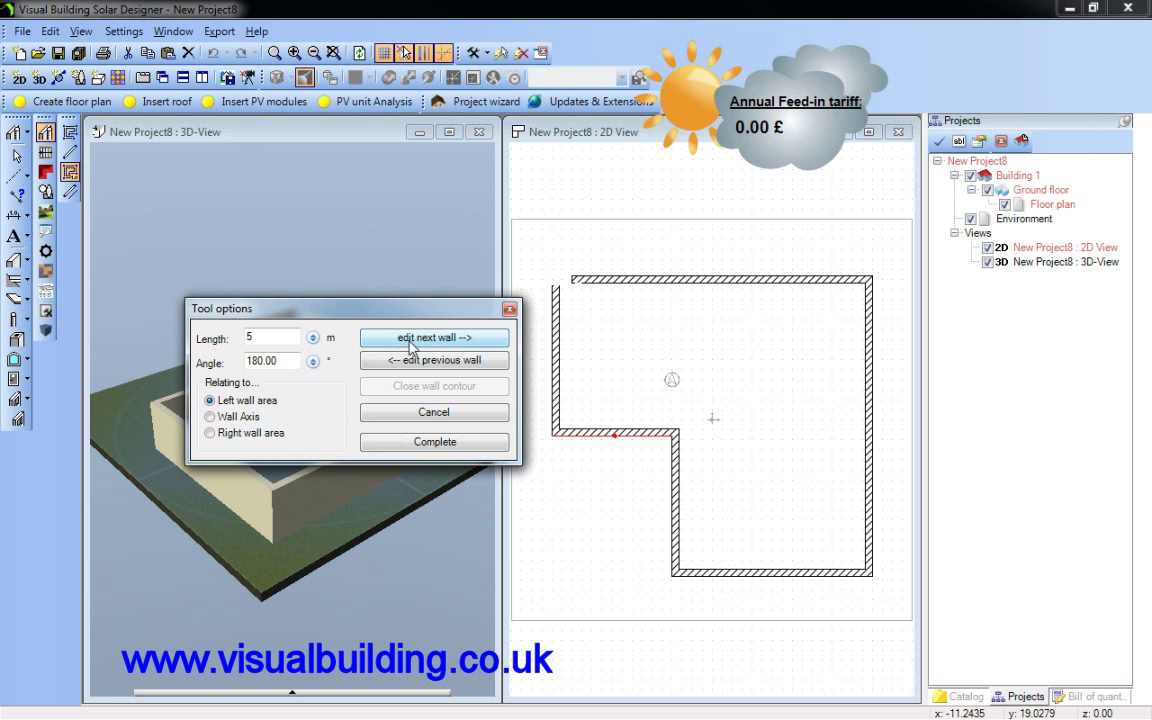
mouse_move(430, 344)
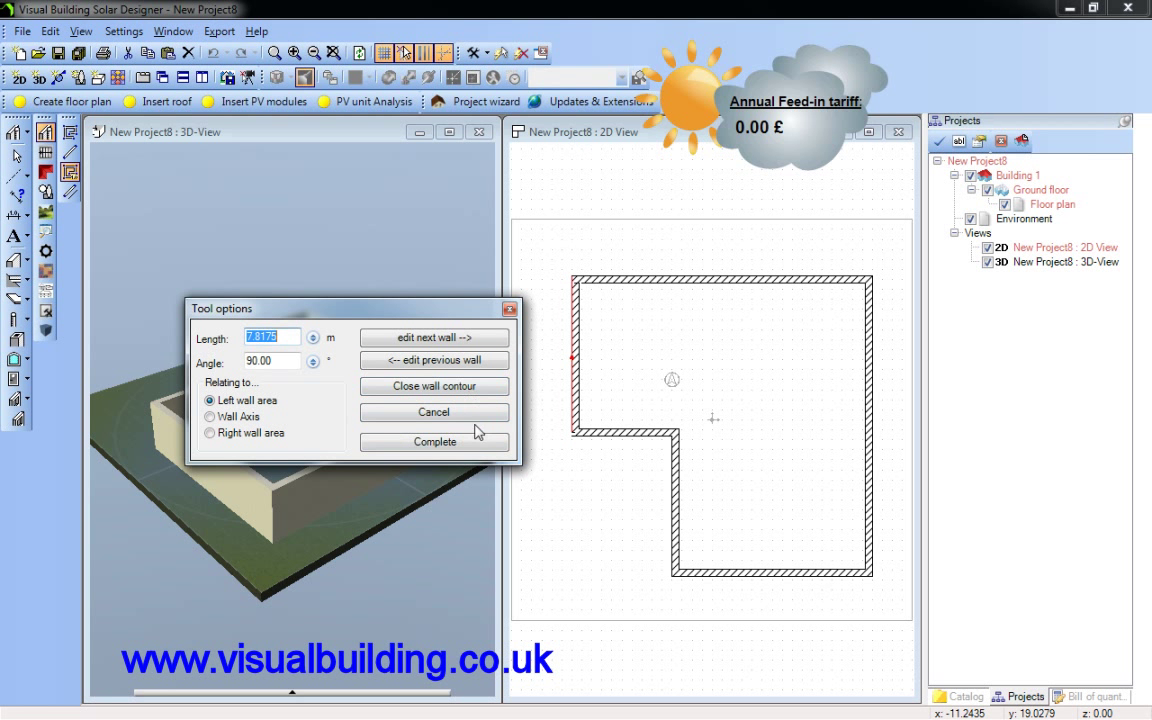
Complete the wall contour and switch to the roof insertion tools
left_click(434, 442)
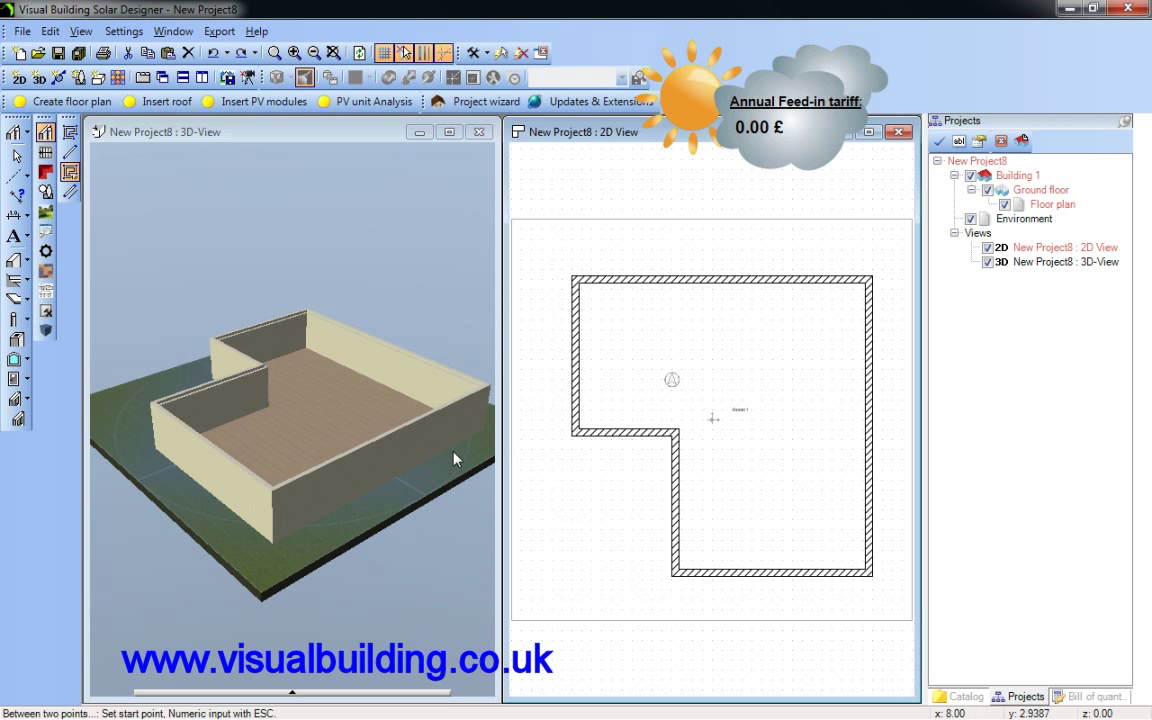
mouse_move(304, 292)
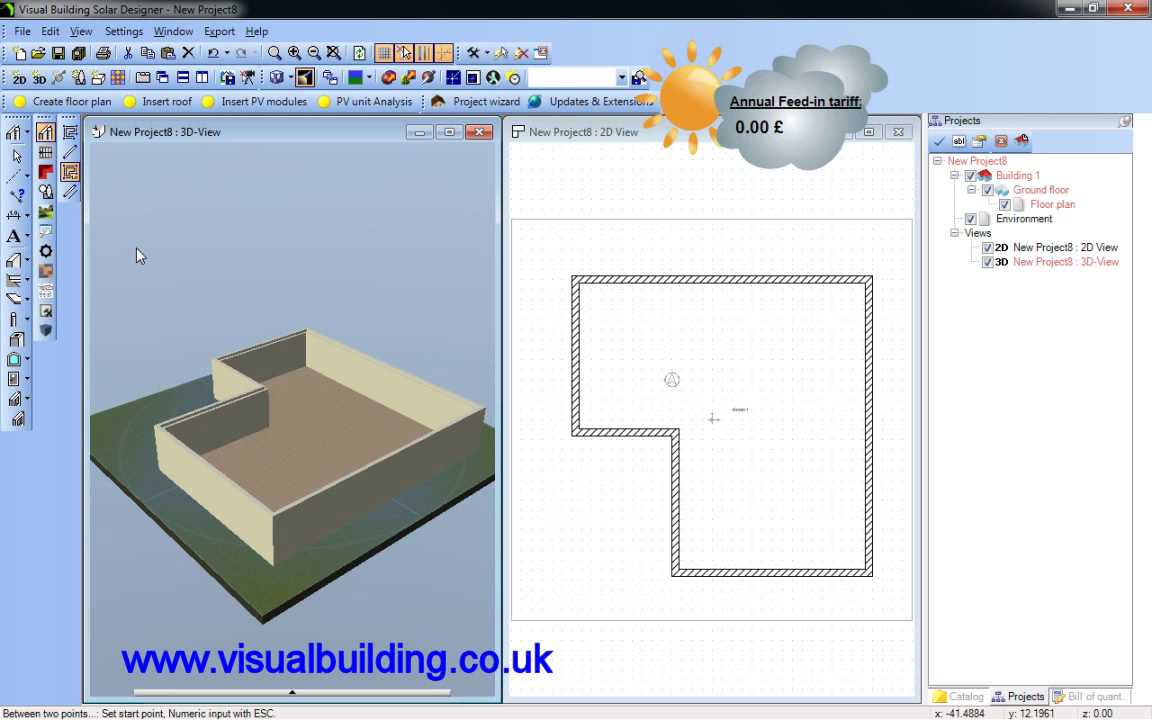
left_click(176, 100)
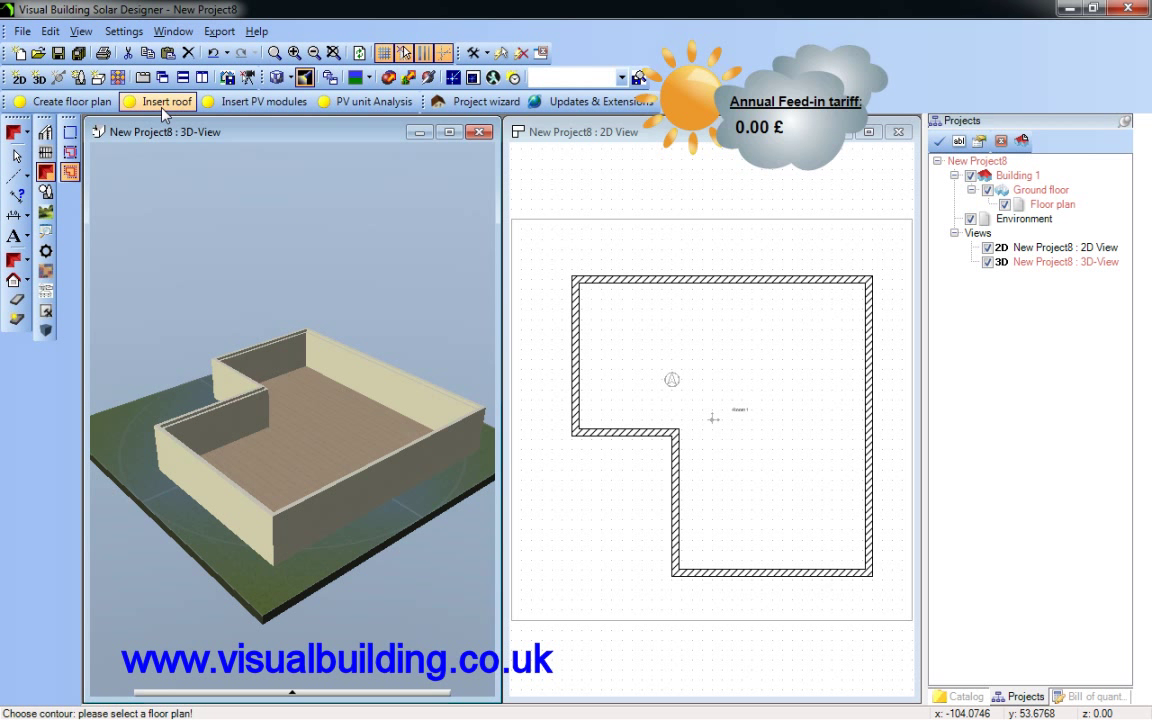
mouse_move(44, 176)
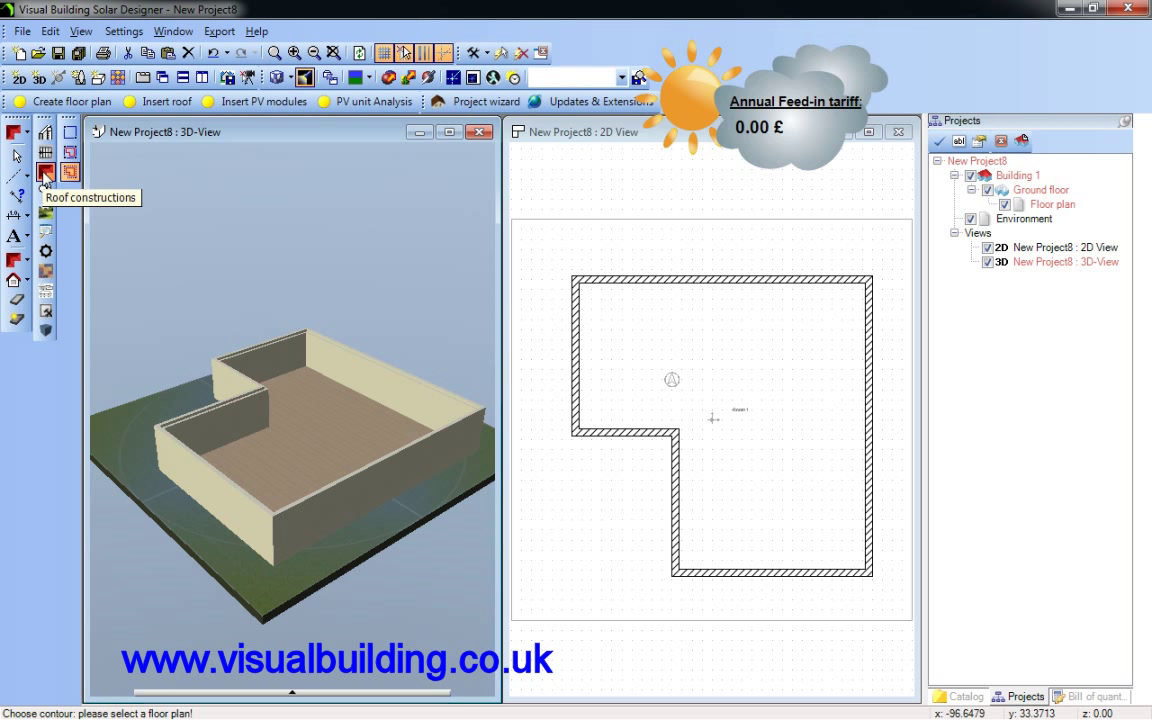
mouse_move(68, 176)
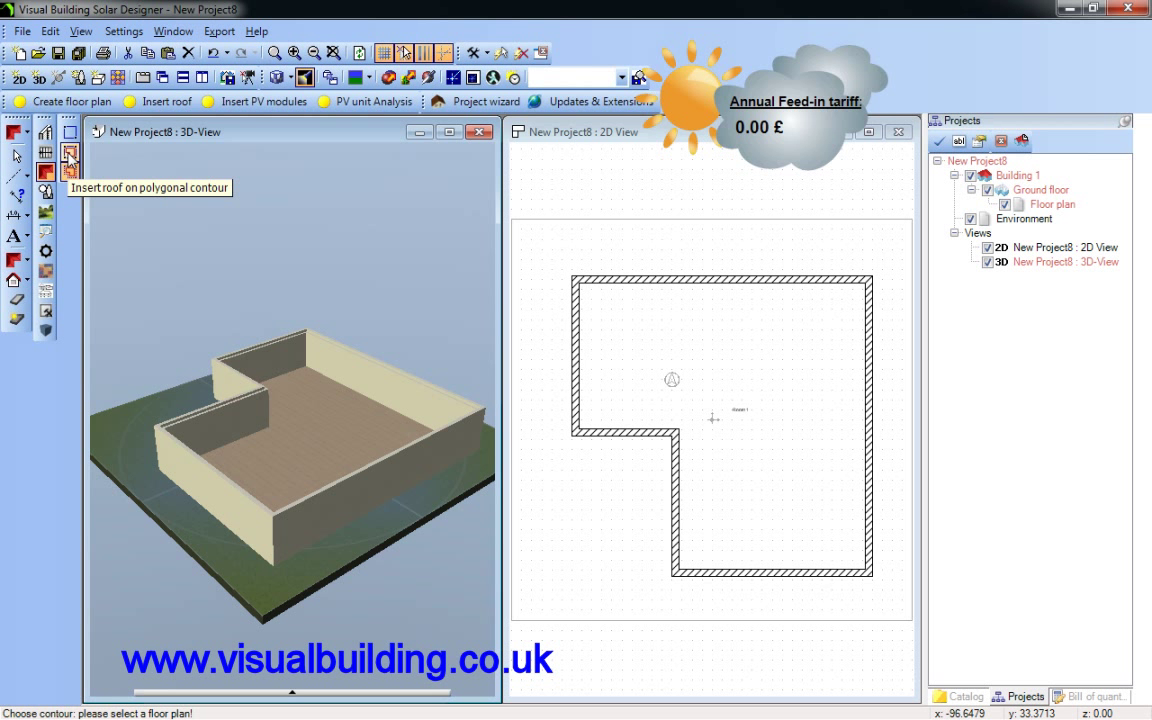
mouse_move(70, 172)
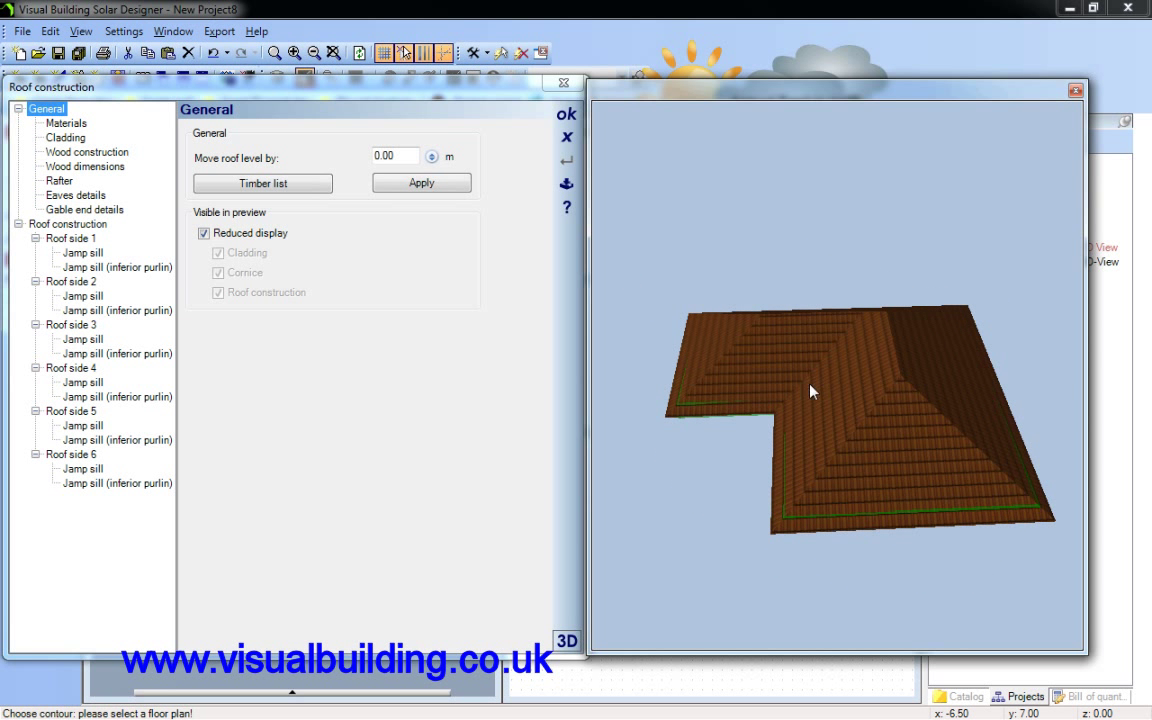
Set roof side 1 to the Gable profile
left_click(68, 368)
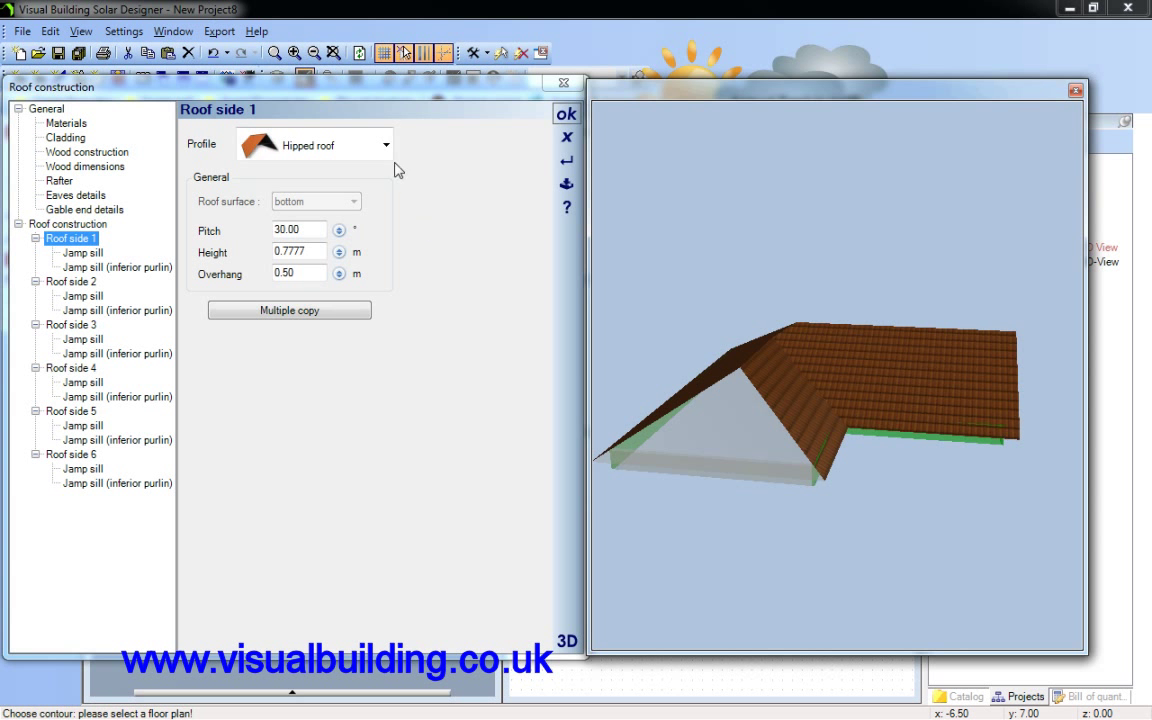
left_click(384, 144)
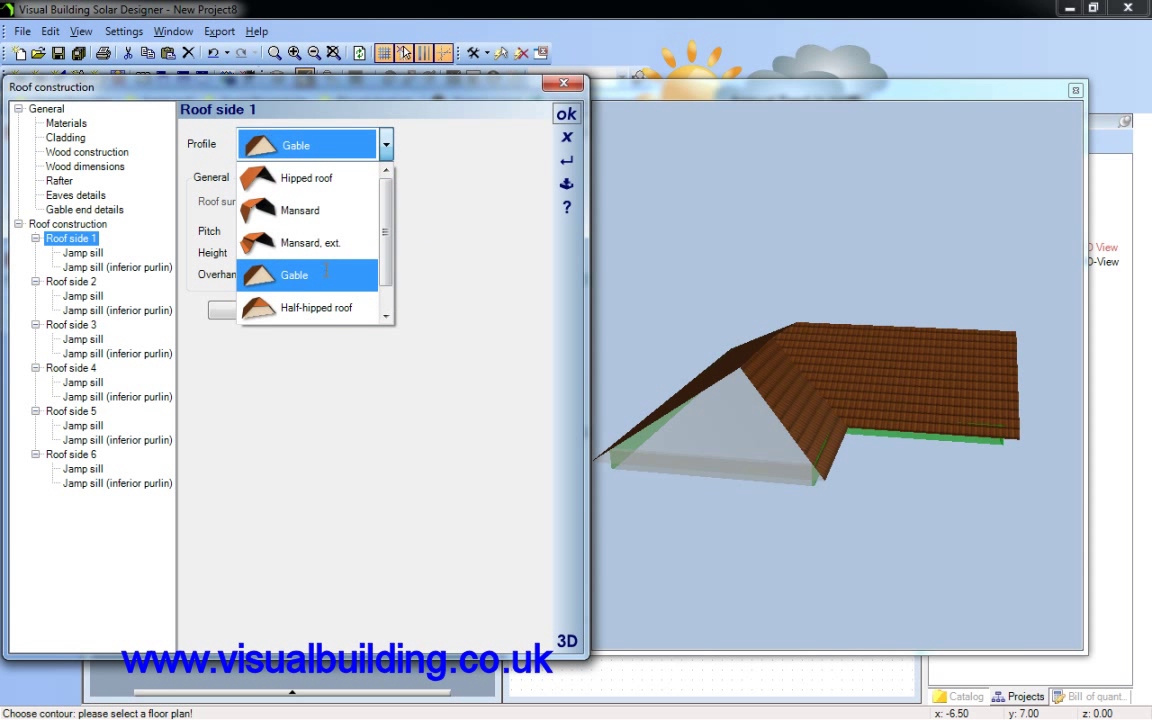
left_click(292, 274)
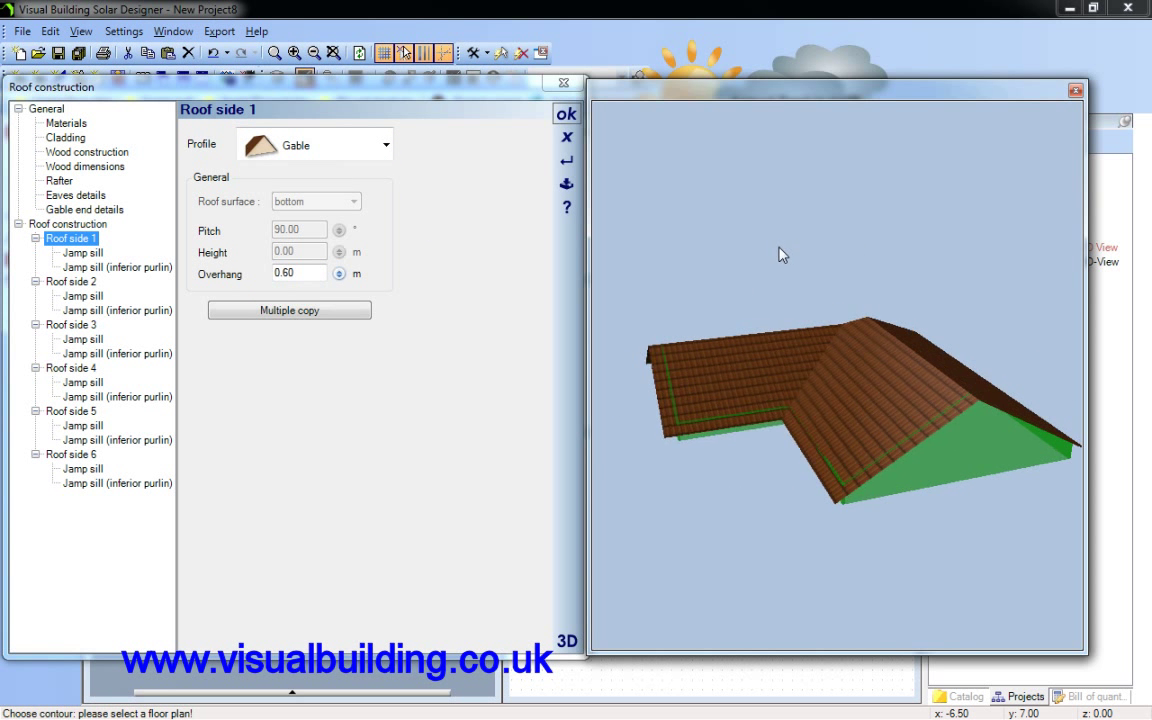
Pitch roof sides 2 and 6 at 38° and confirm the roof construction
left_click(66, 296)
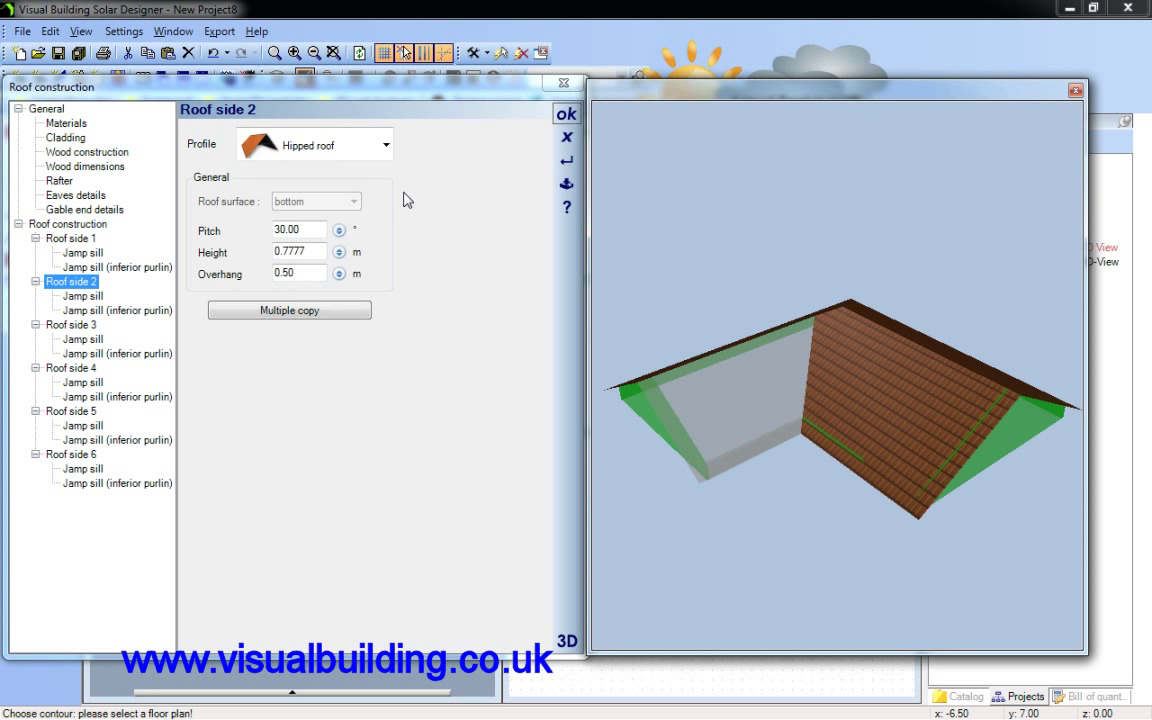
left_click(290, 230)
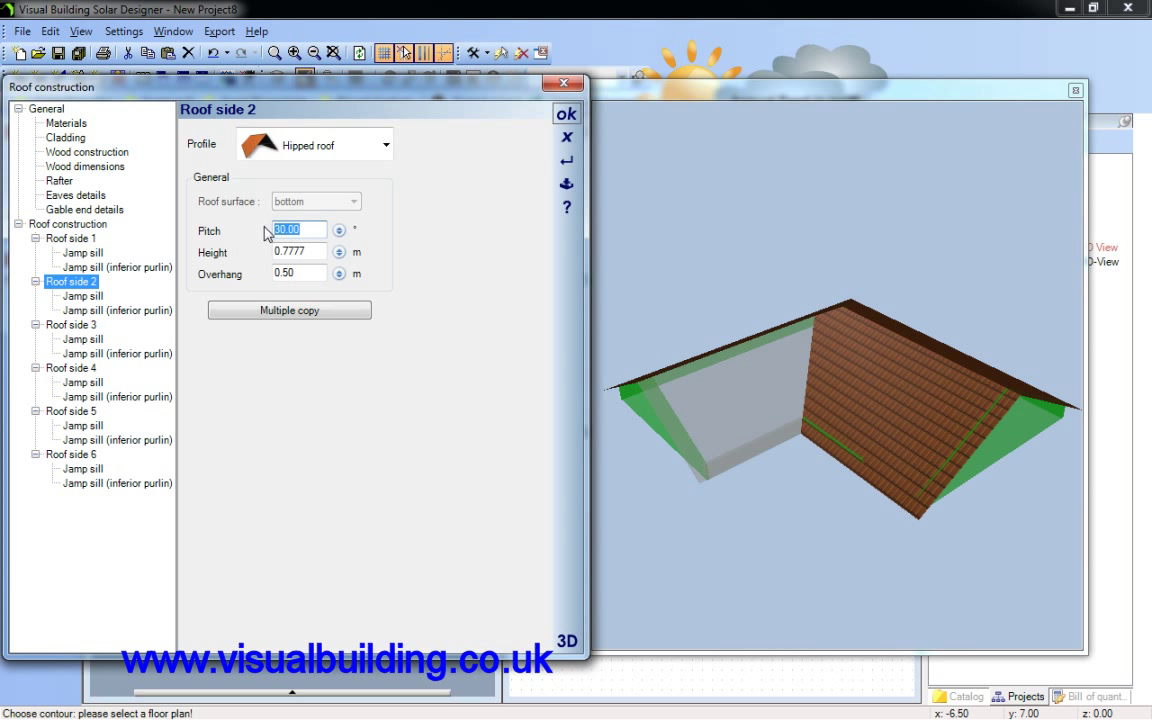
type("38")
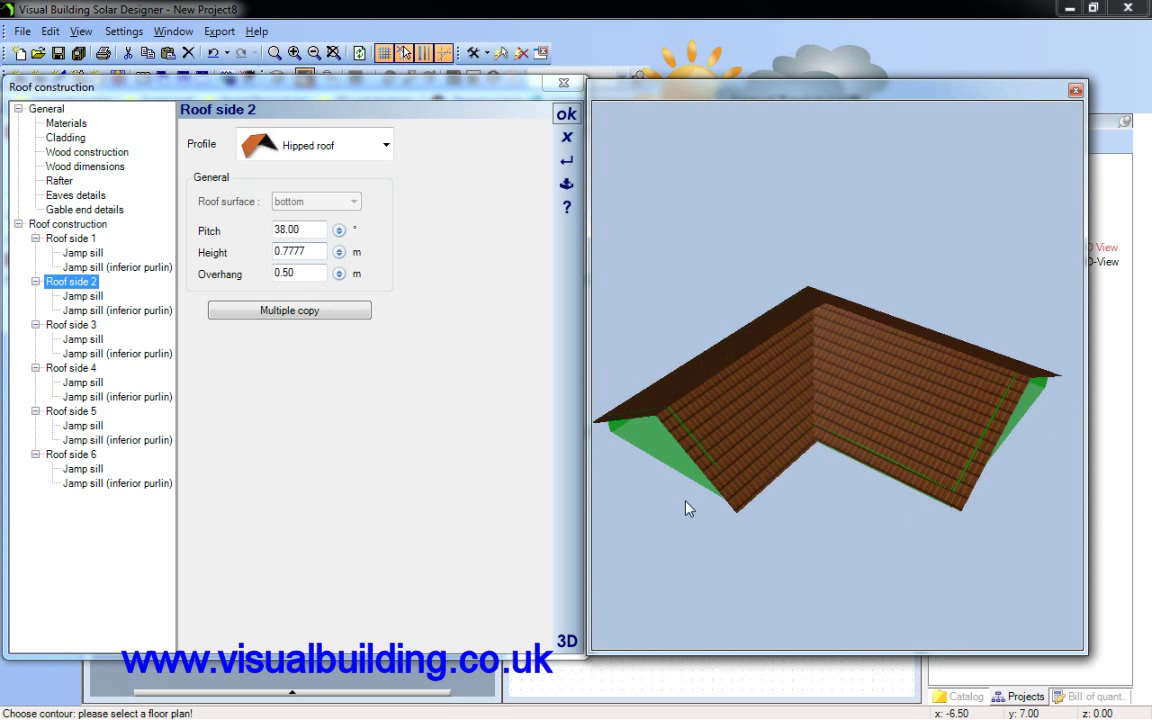
left_click(64, 460)
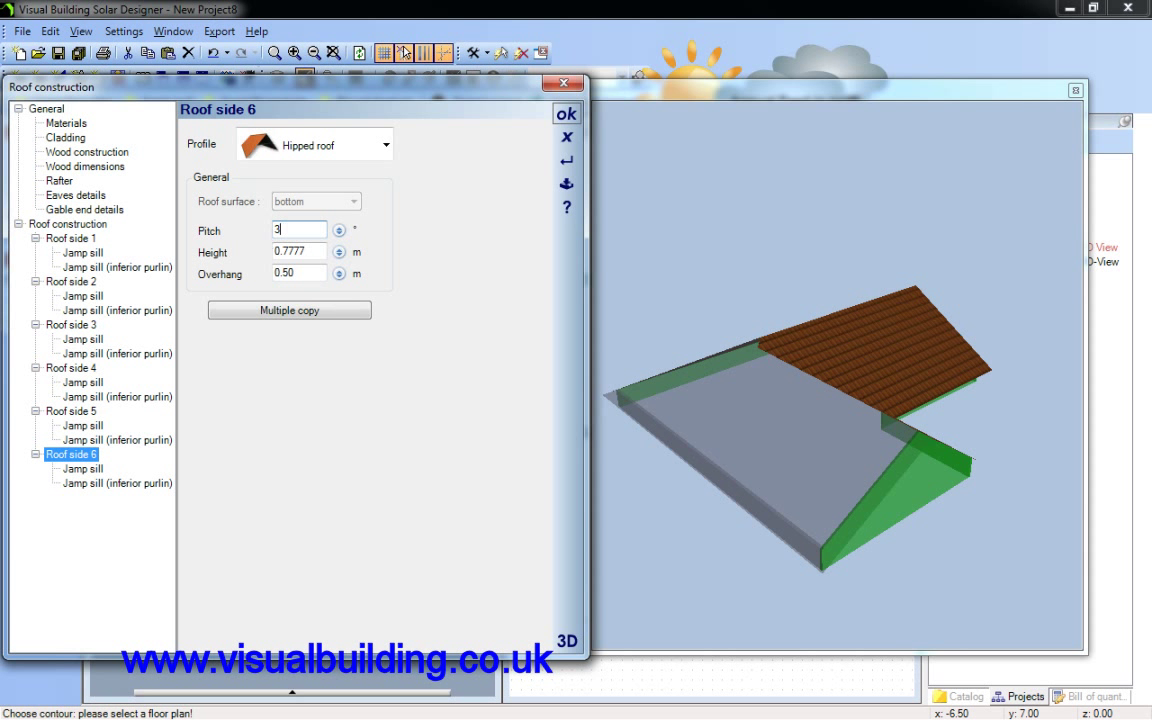
type("38.00")
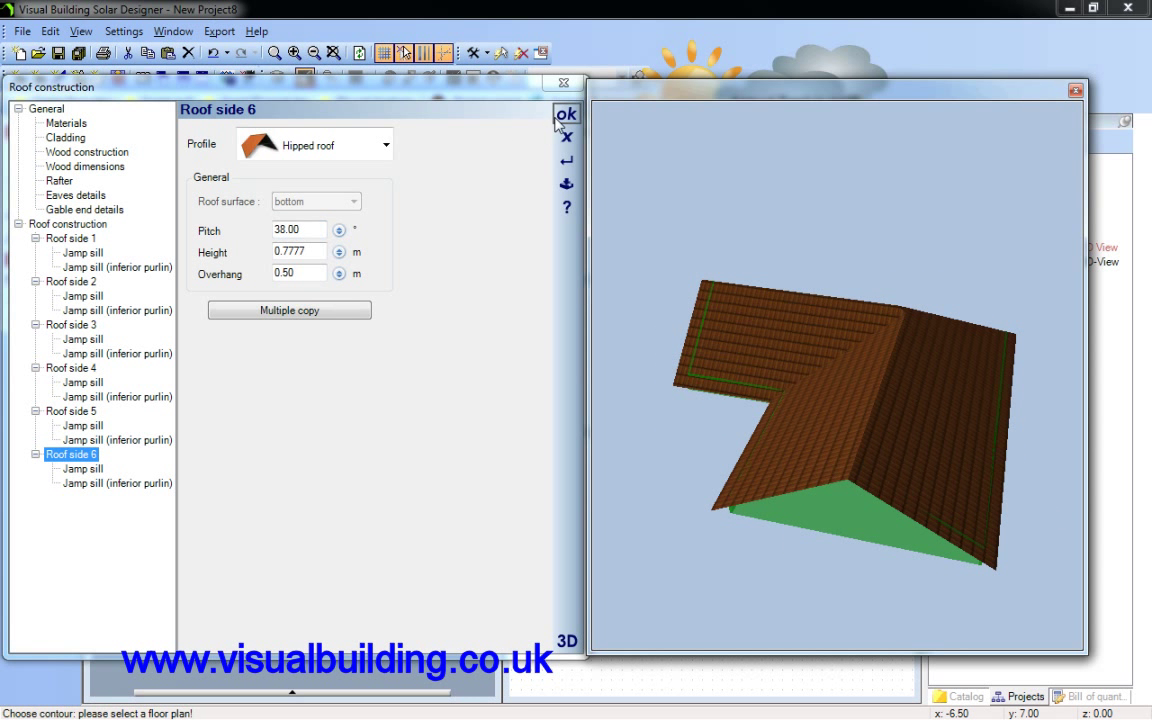
left_click(562, 112)
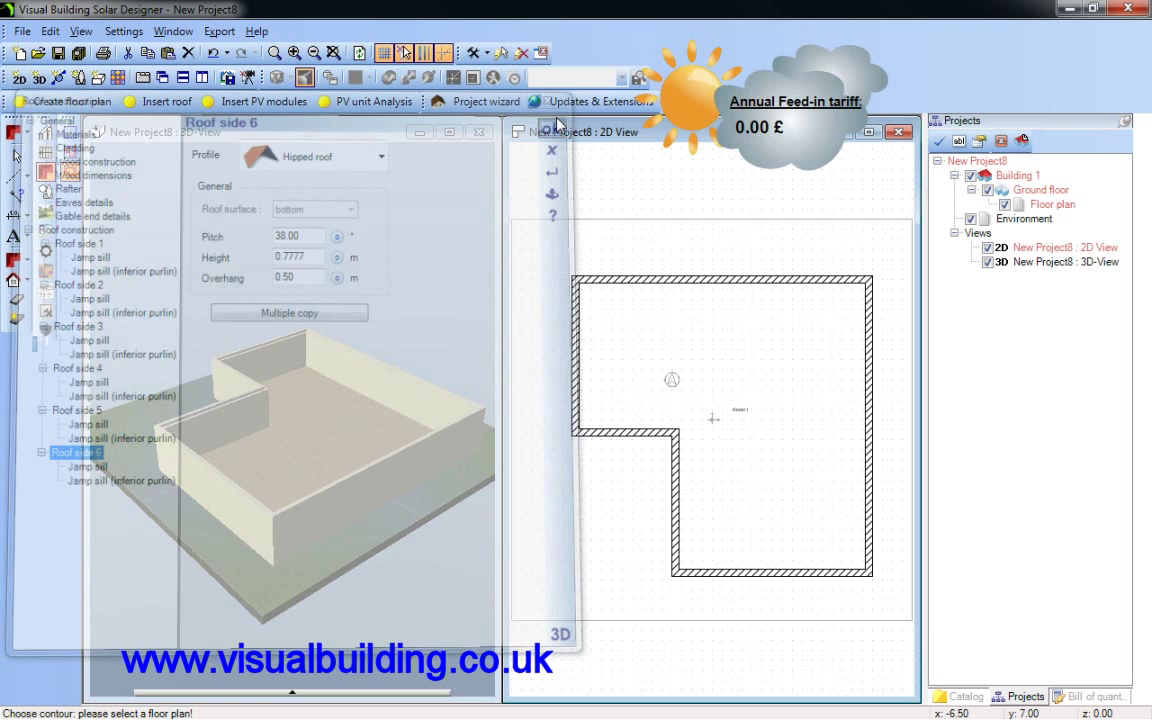
Close the roof dialog to view the tiled roof in 3D and plan
left_click(550, 148)
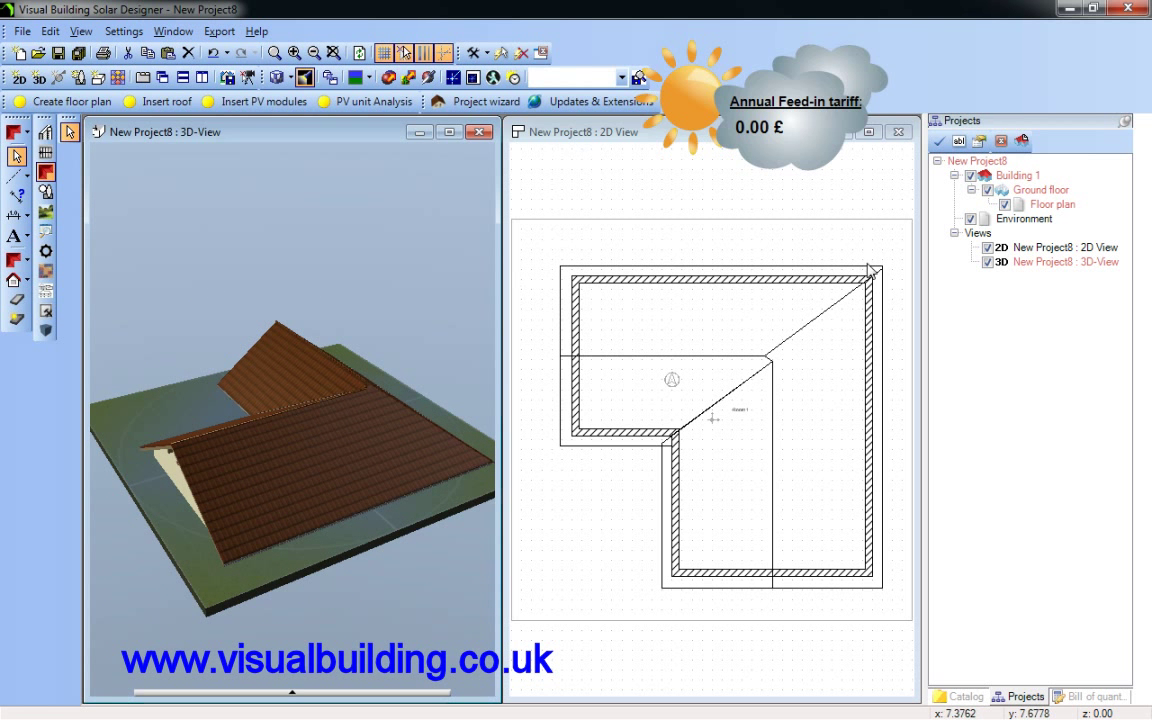
right_click(1010, 216)
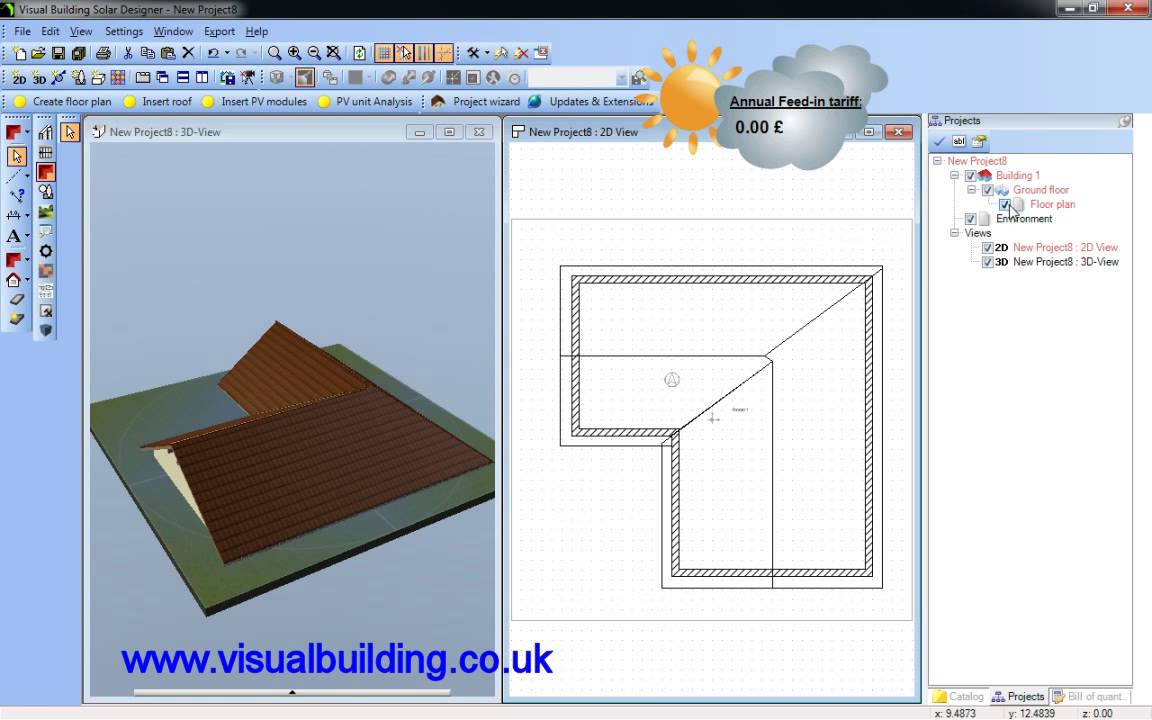
Set the Environment north arrow angle to -90° via its properties
right_click(1024, 218)
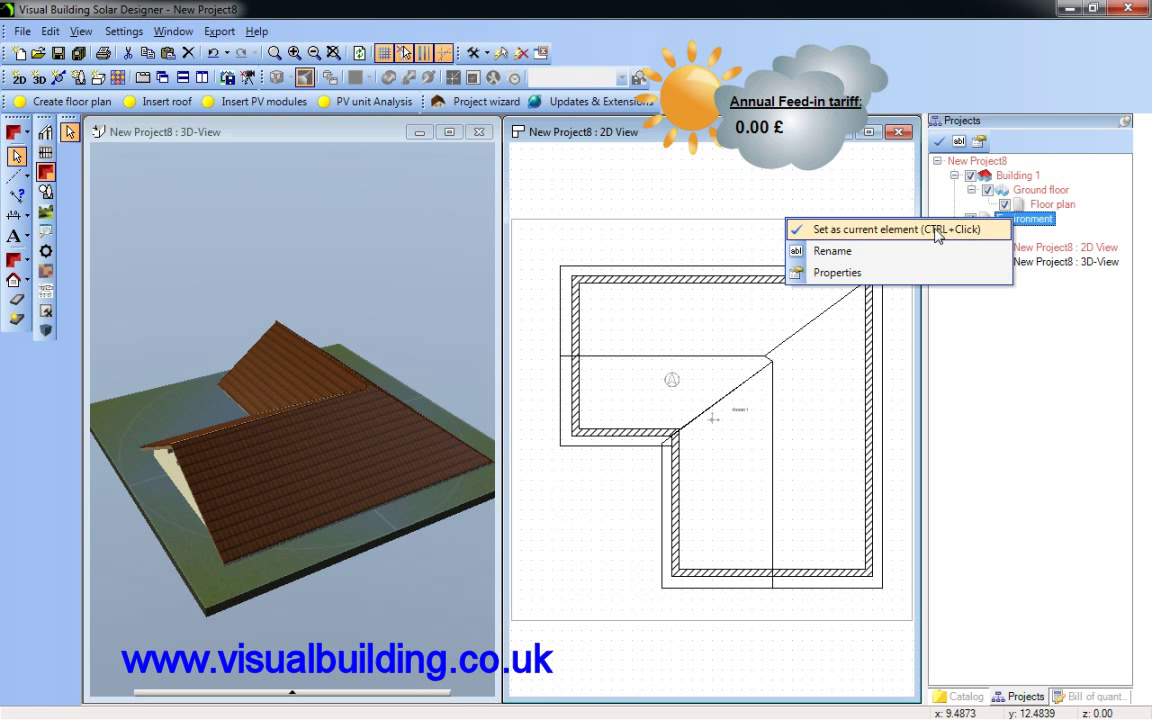
left_click(876, 228)
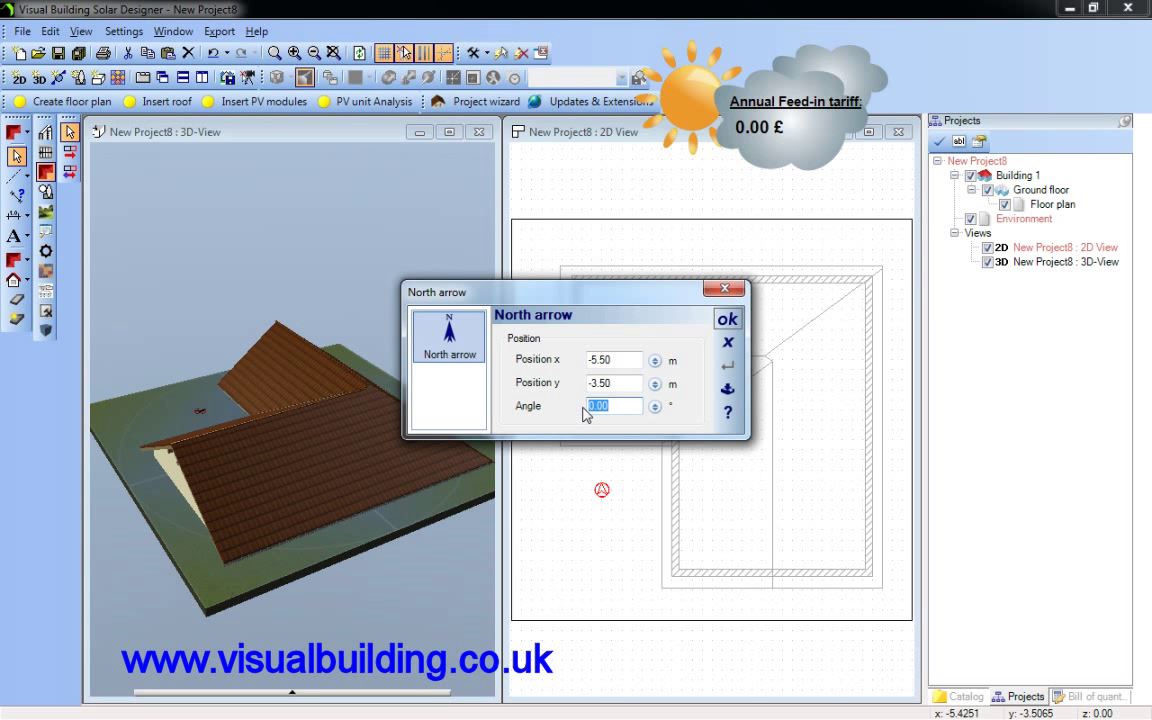
type("-90")
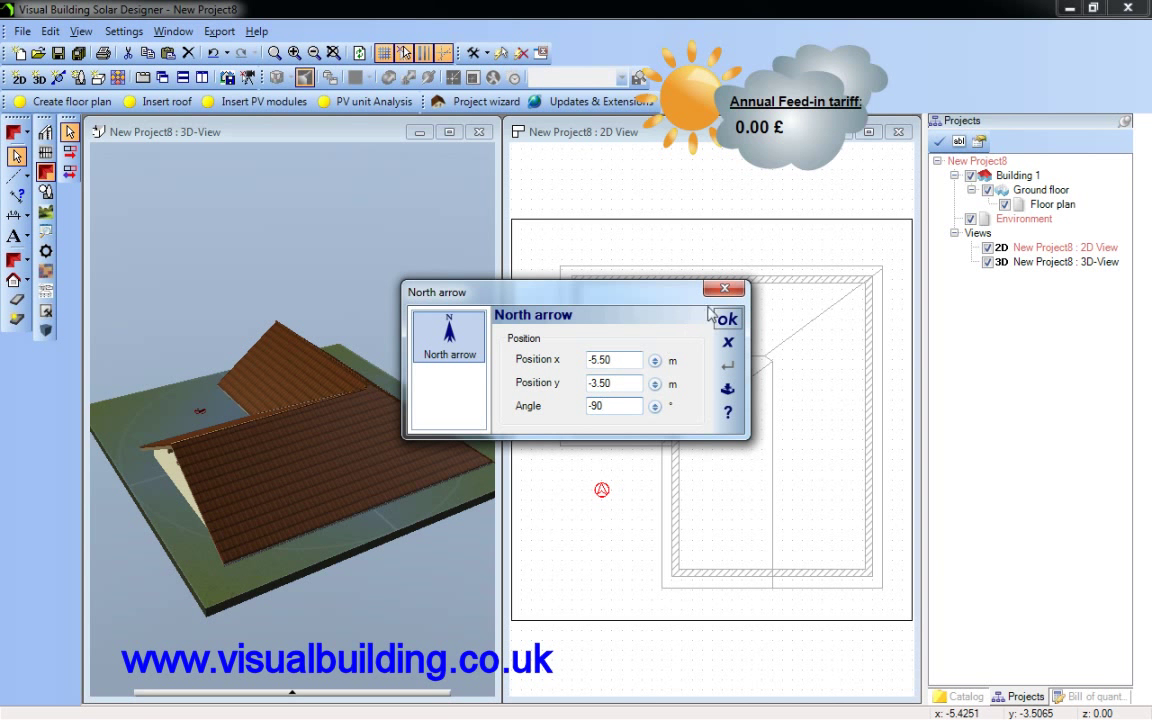
left_click(726, 318)
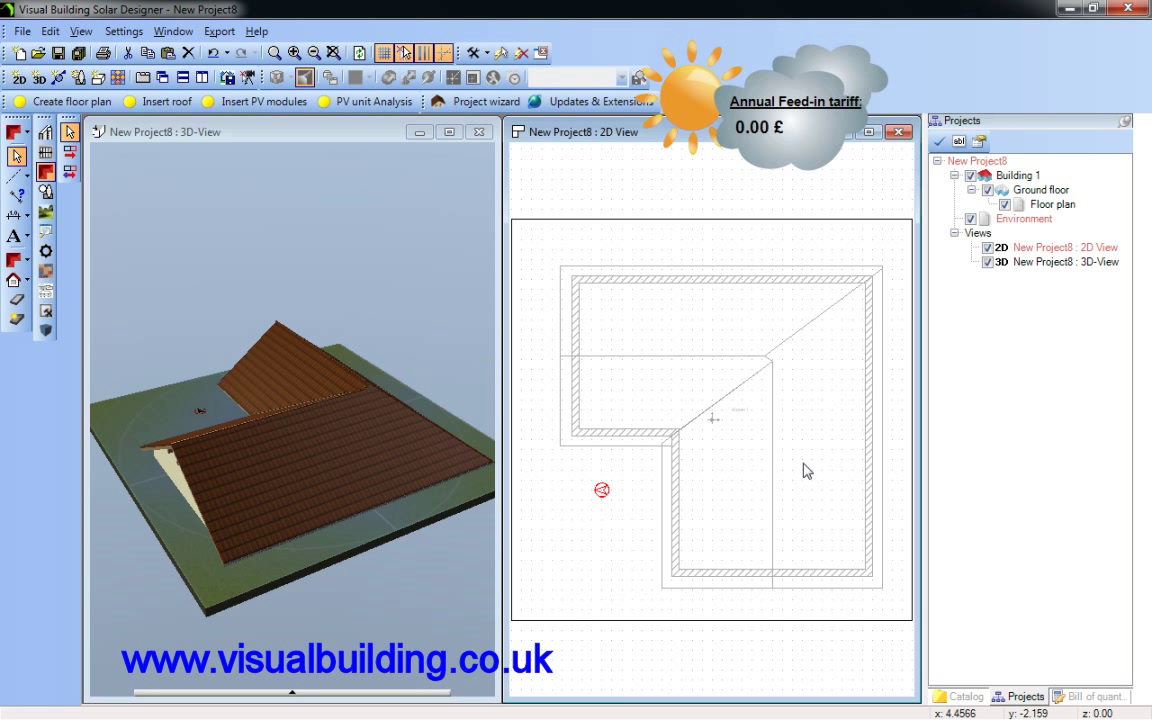
mouse_move(820, 470)
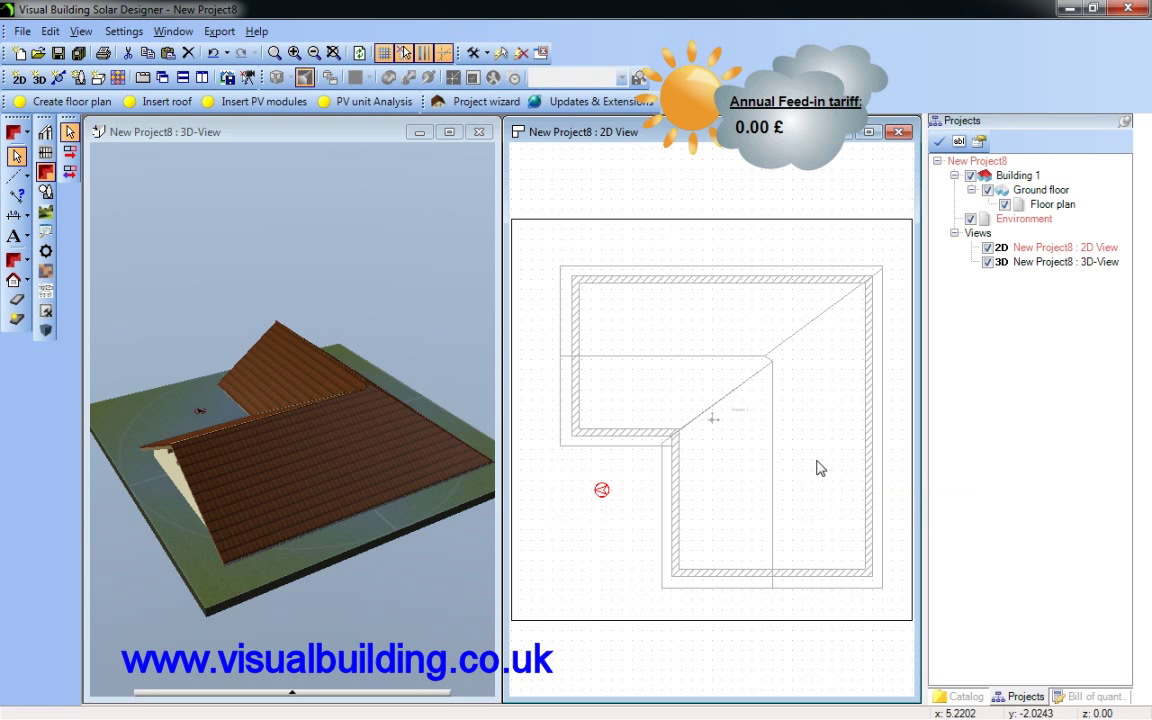
mouse_move(820, 468)
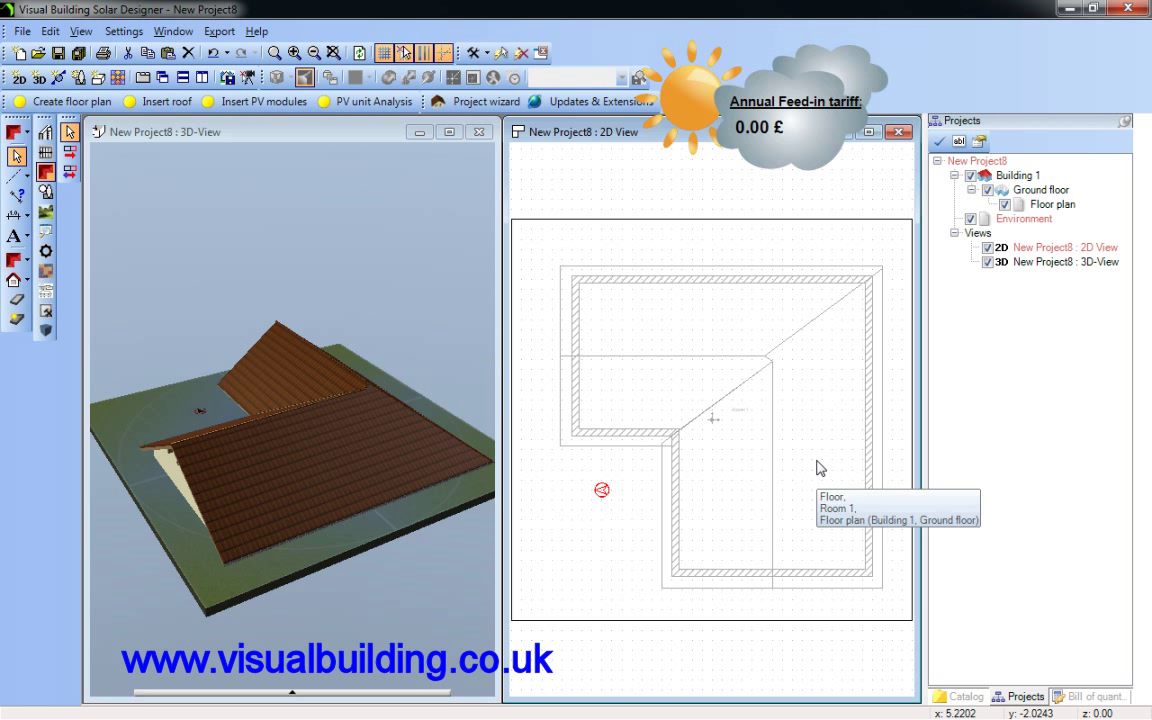
mouse_move(884, 564)
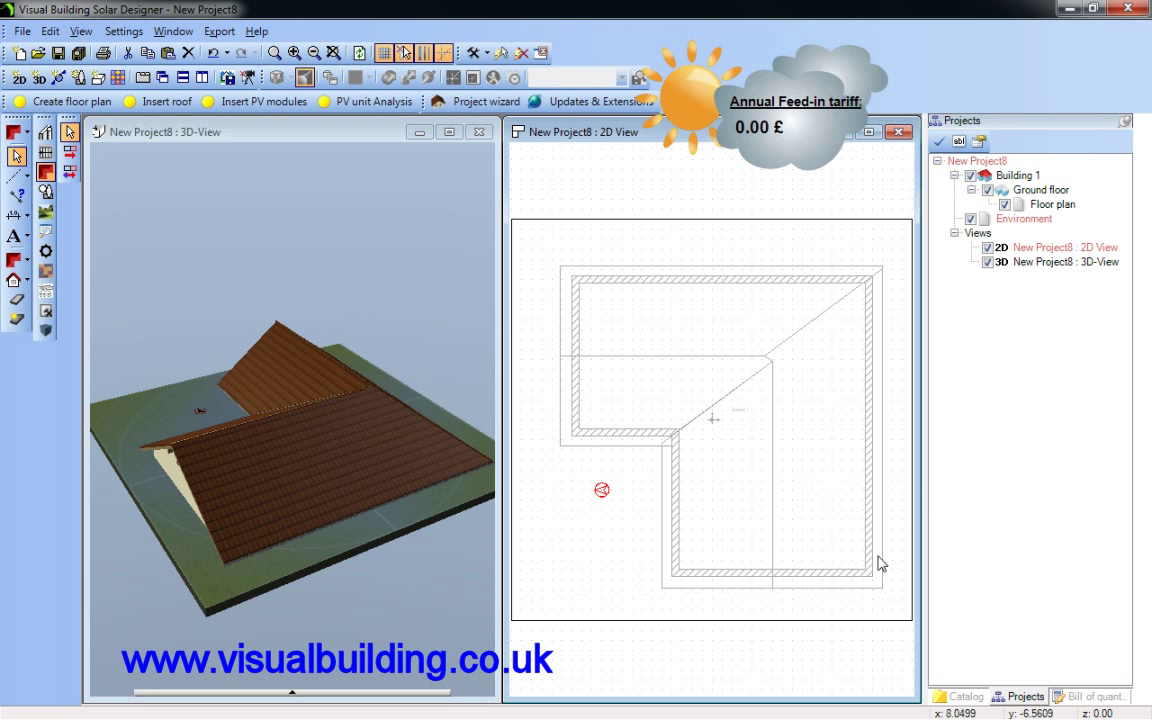
Choose the 140x113 PV module type in Module-Properties for a 6 x 2 array
left_click(960, 692)
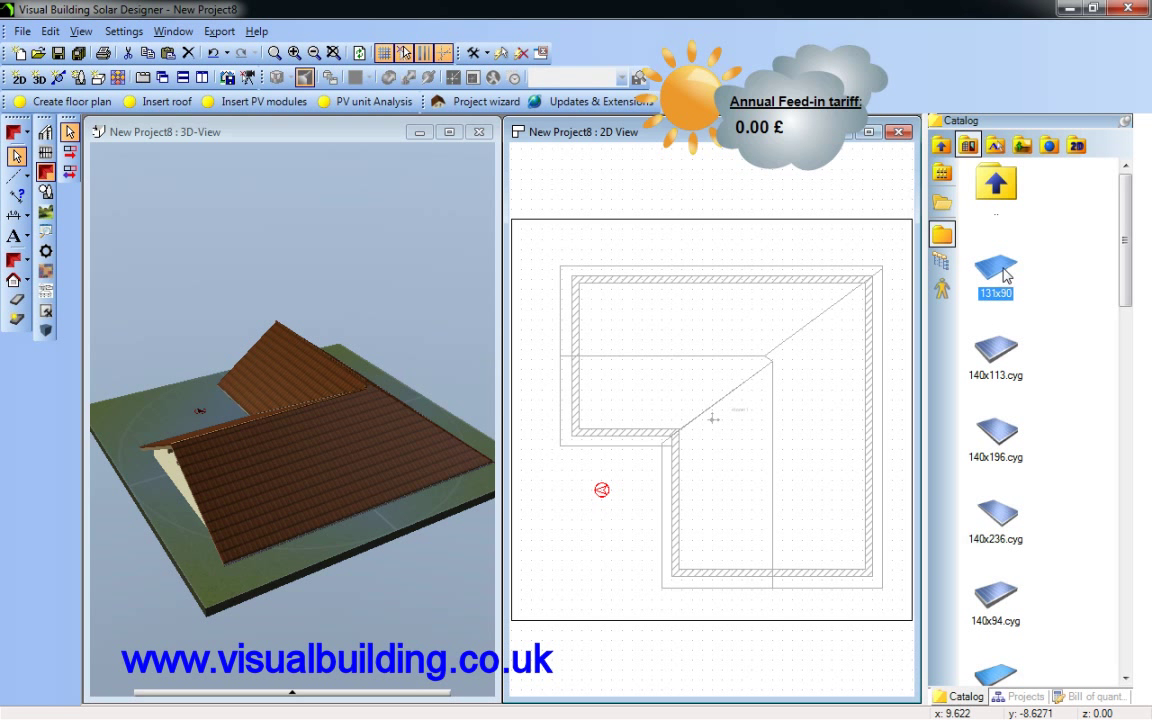
mouse_move(1012, 276)
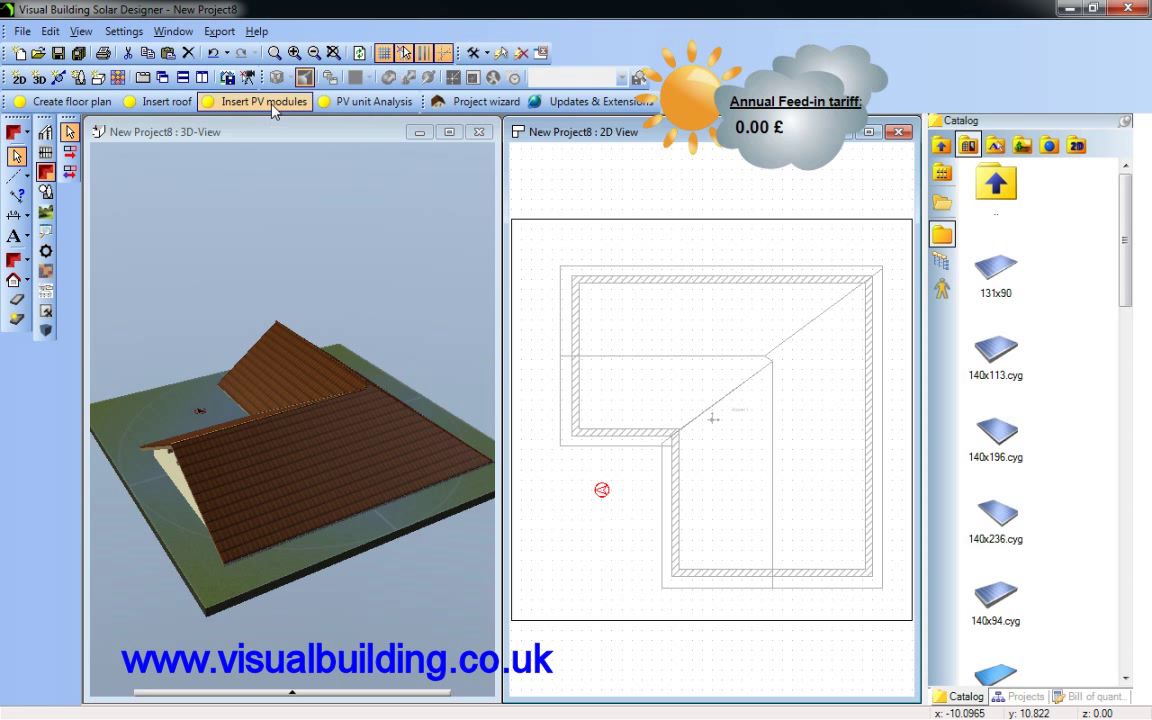
left_click(256, 100)
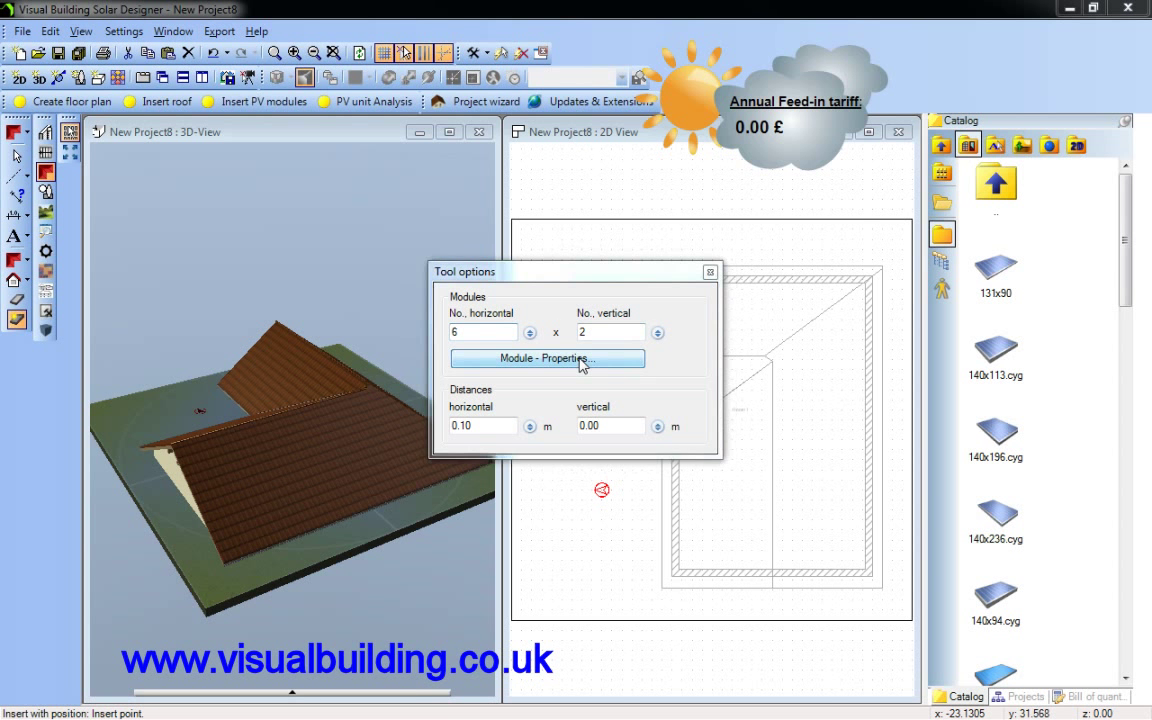
left_click(548, 358)
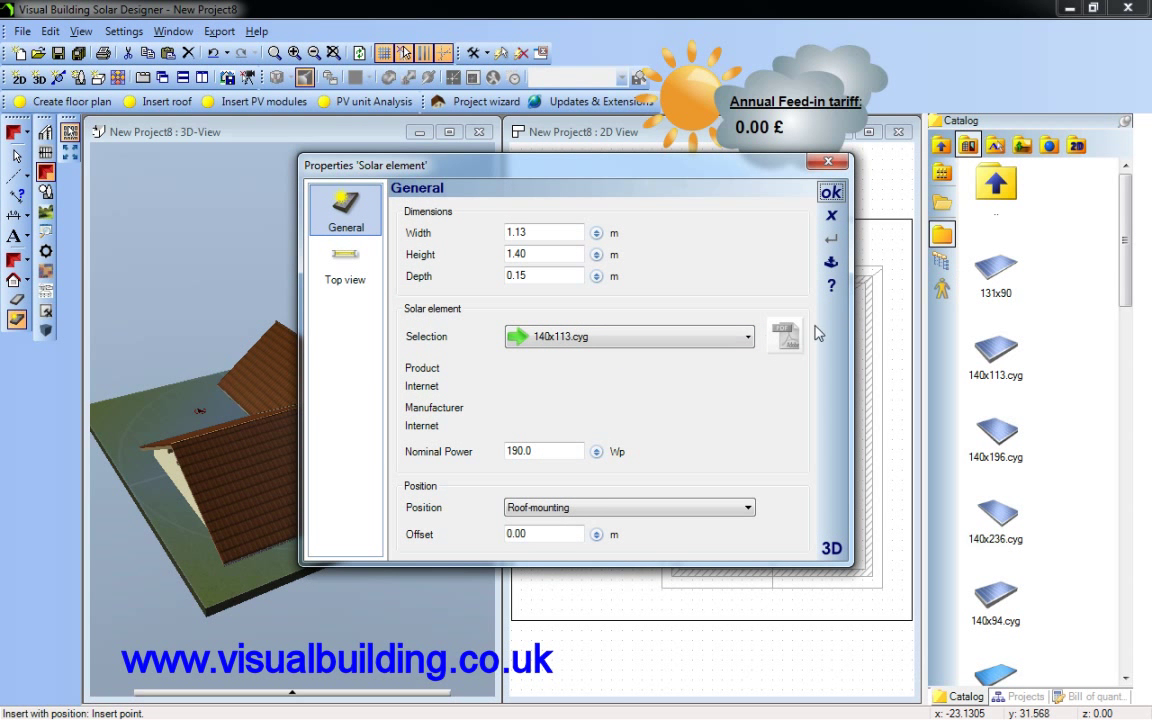
left_click(748, 336)
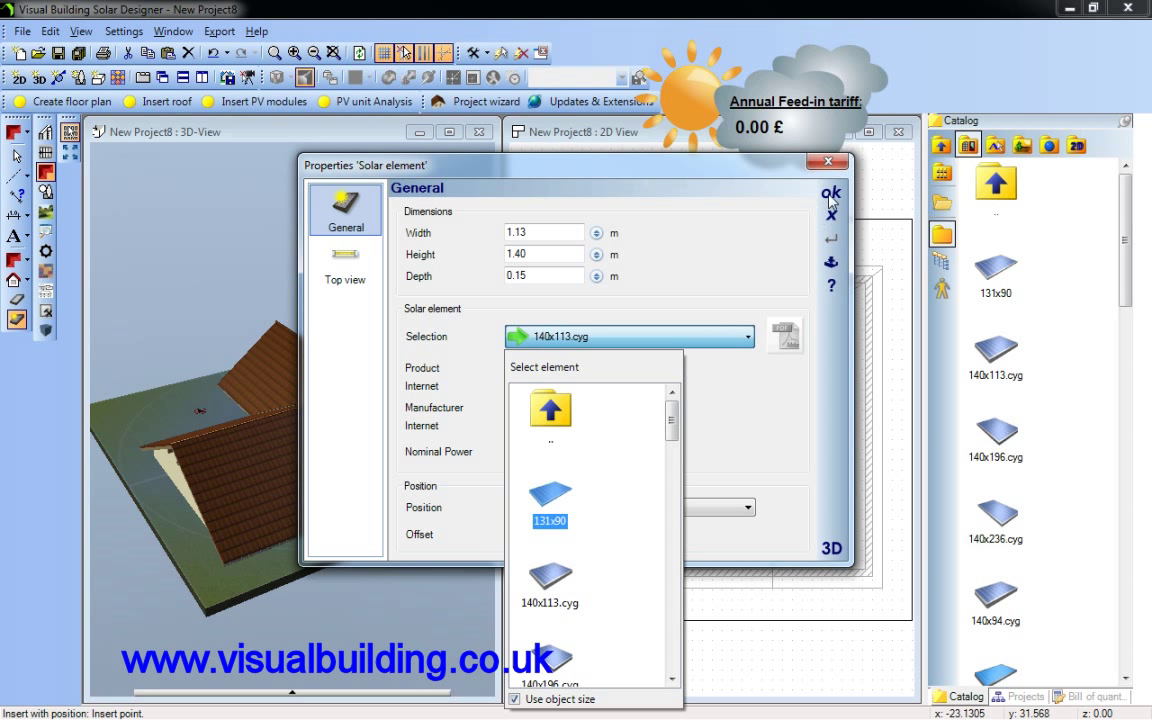
left_click(828, 192)
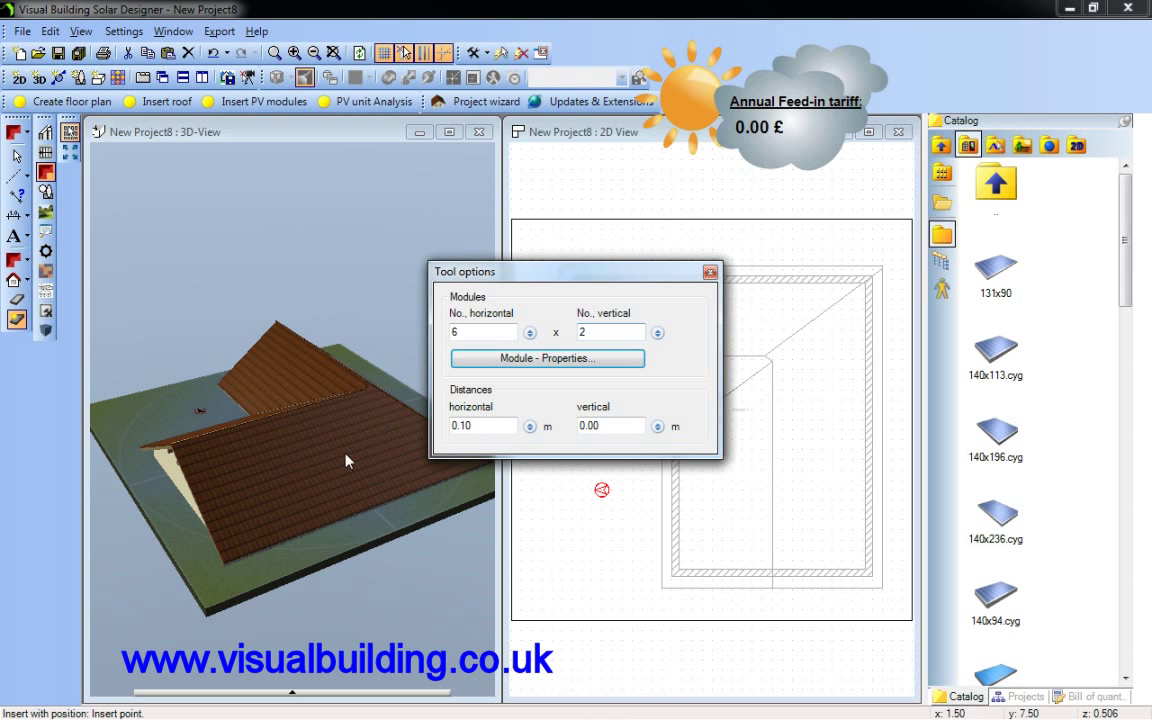
Place the 6×2 module array on the south roof slope and close the placement options
left_click(316, 464)
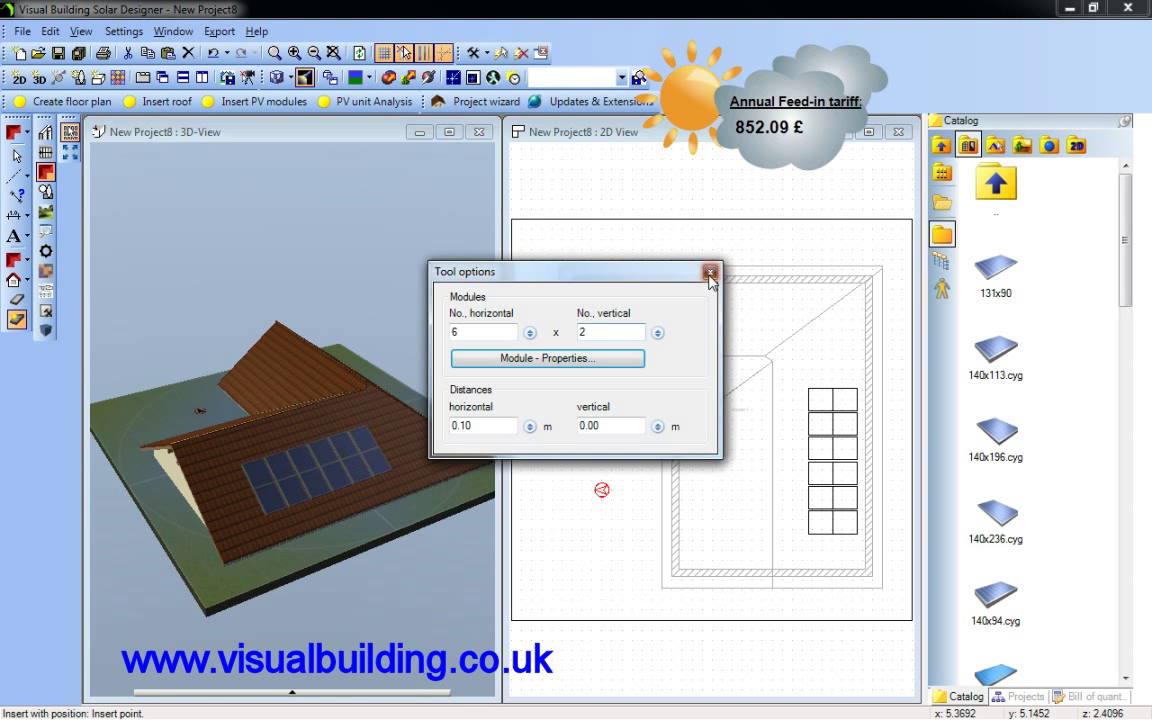
left_click(708, 272)
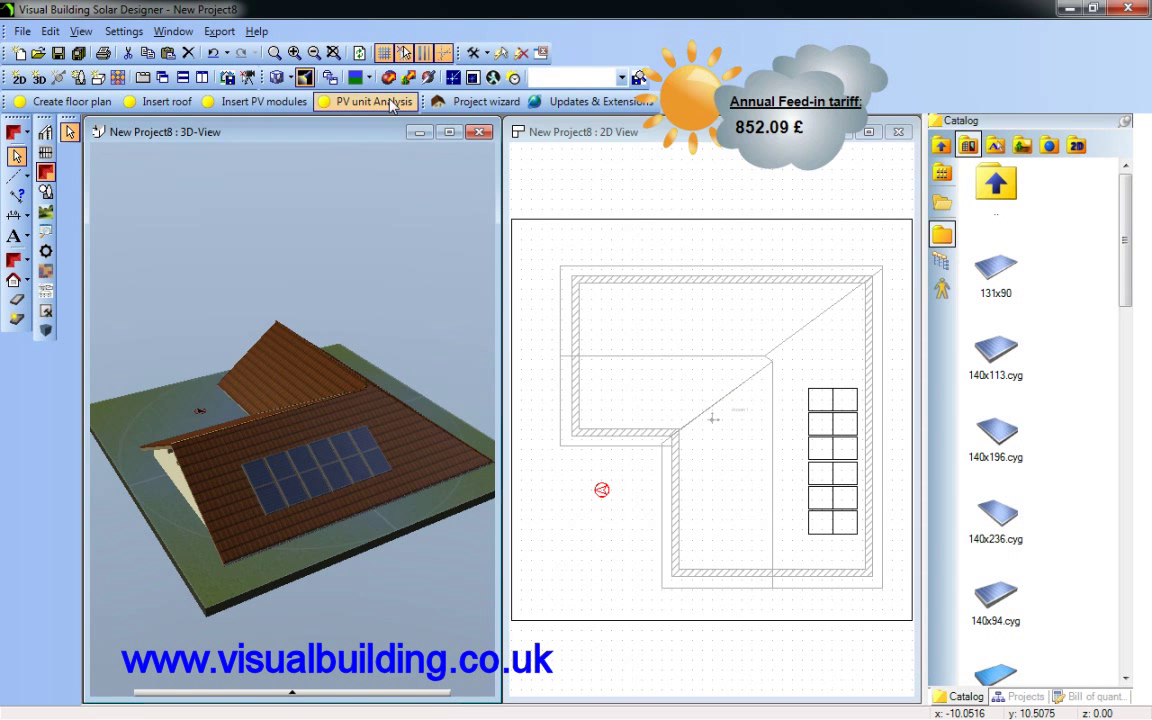
Set the regional power yield to 1187.5 kWh/m² by map position and check inverter efficiency
left_click(372, 100)
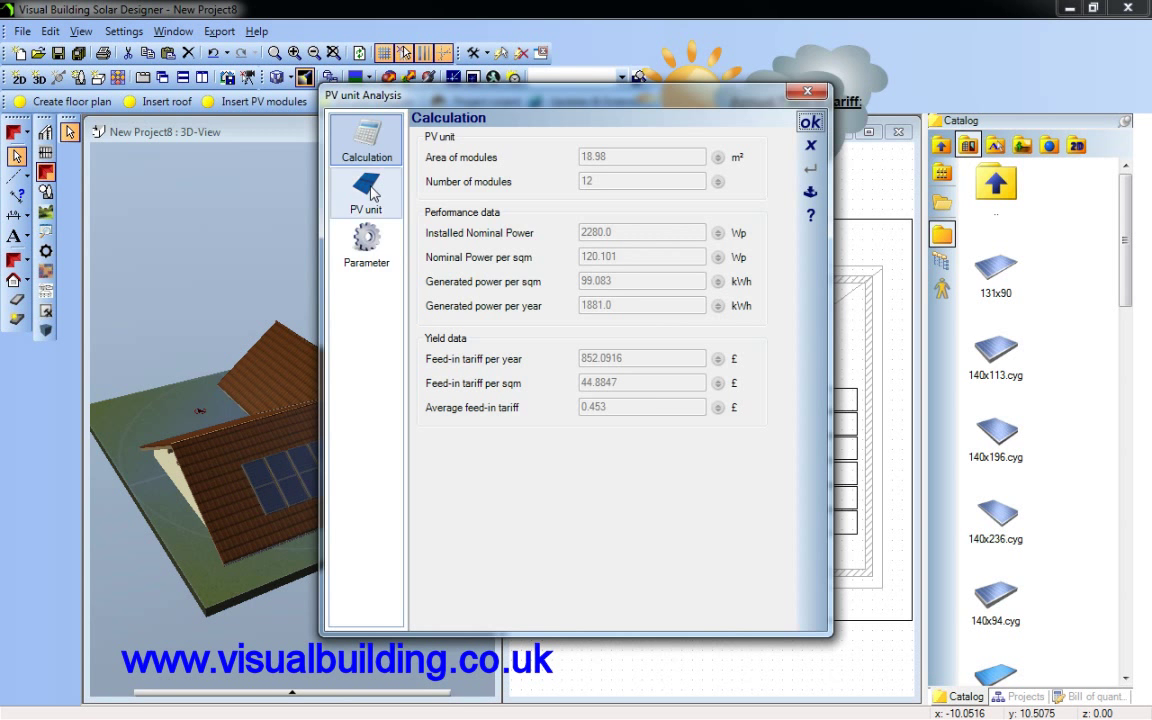
left_click(366, 244)
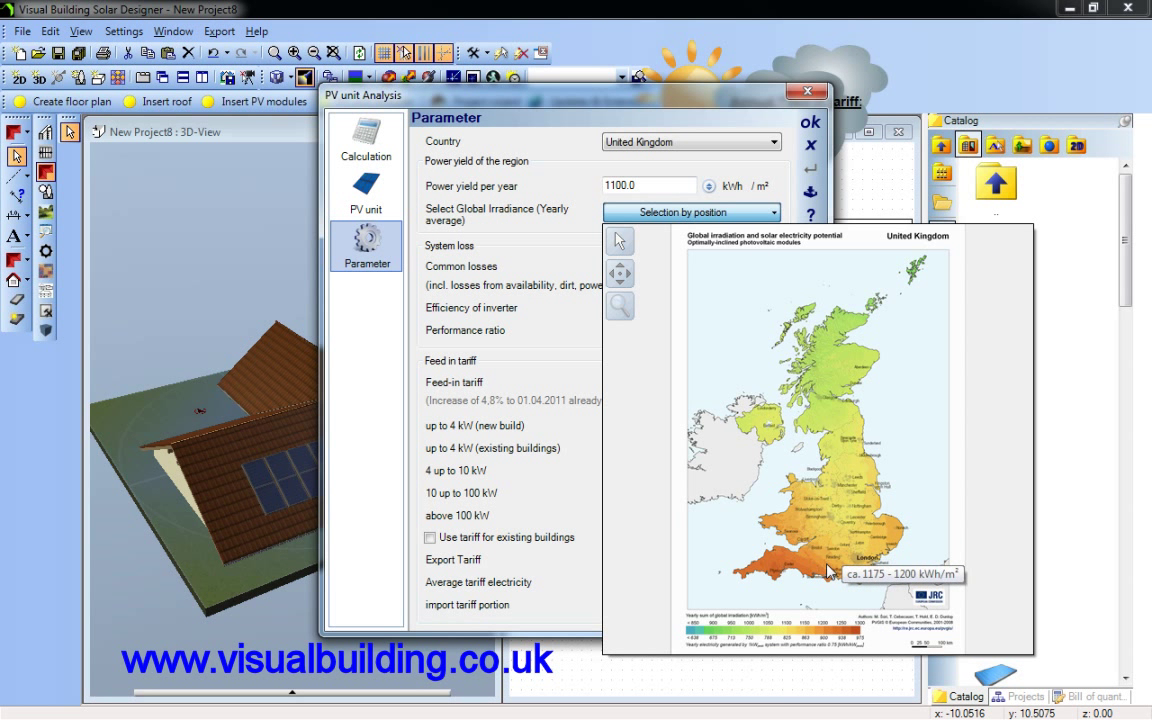
mouse_move(824, 564)
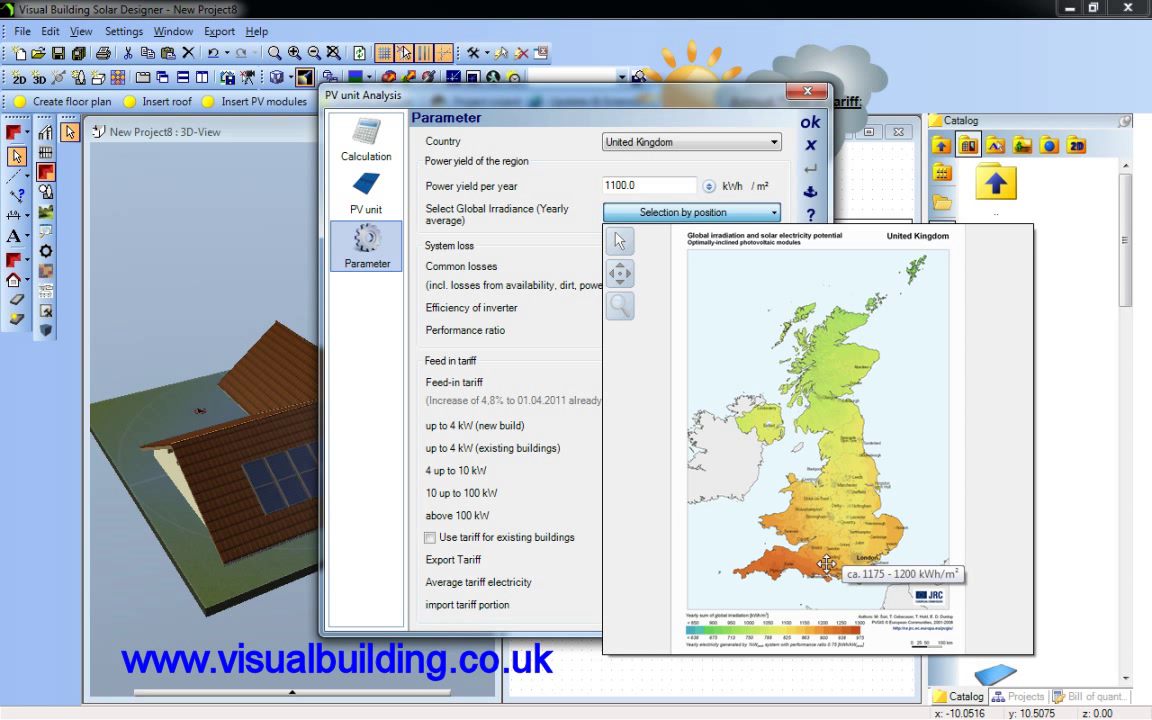
left_click(826, 564)
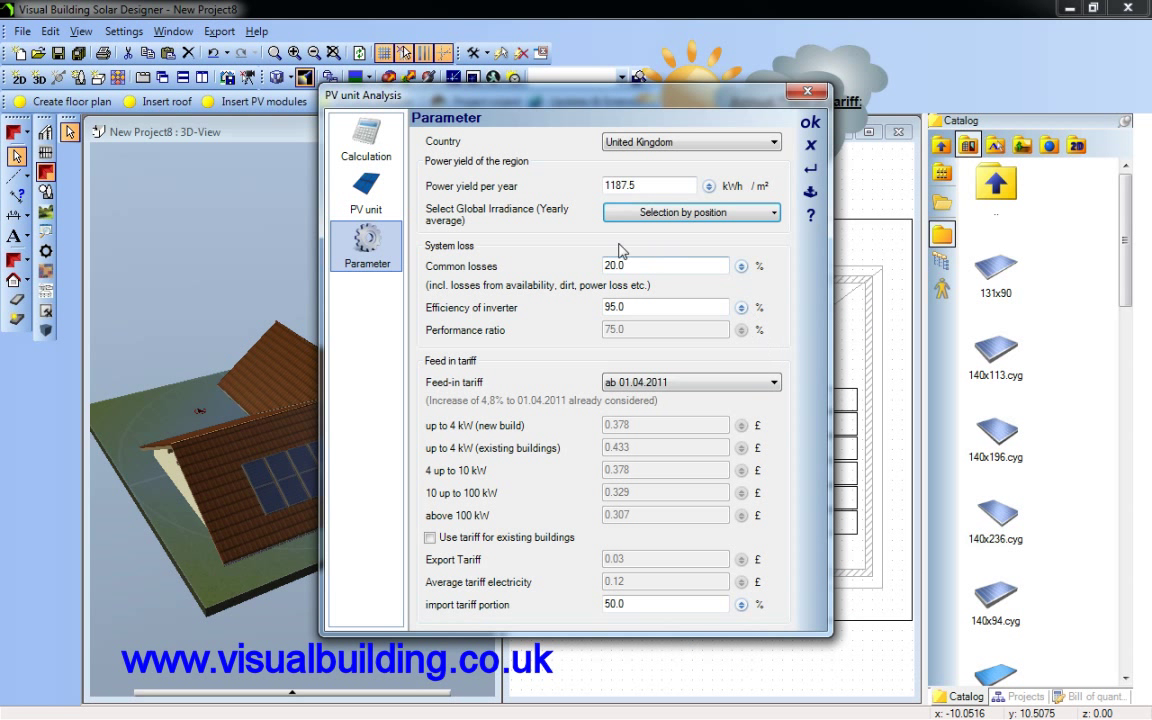
mouse_move(620, 312)
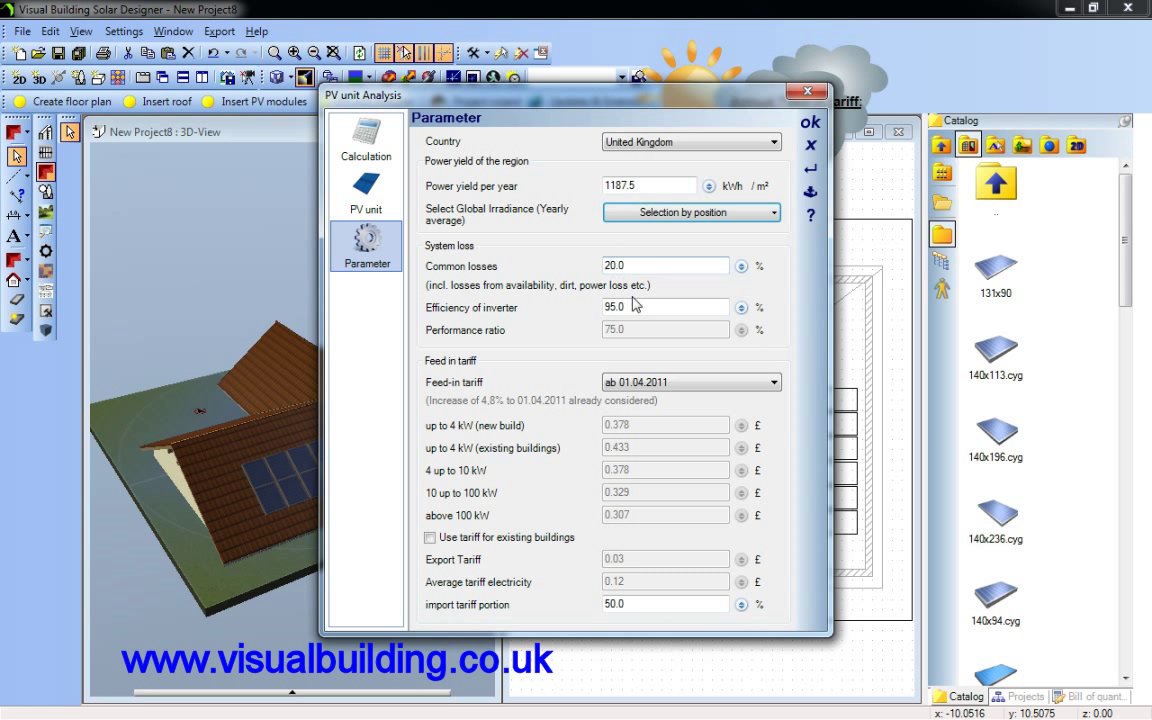
left_click(664, 308)
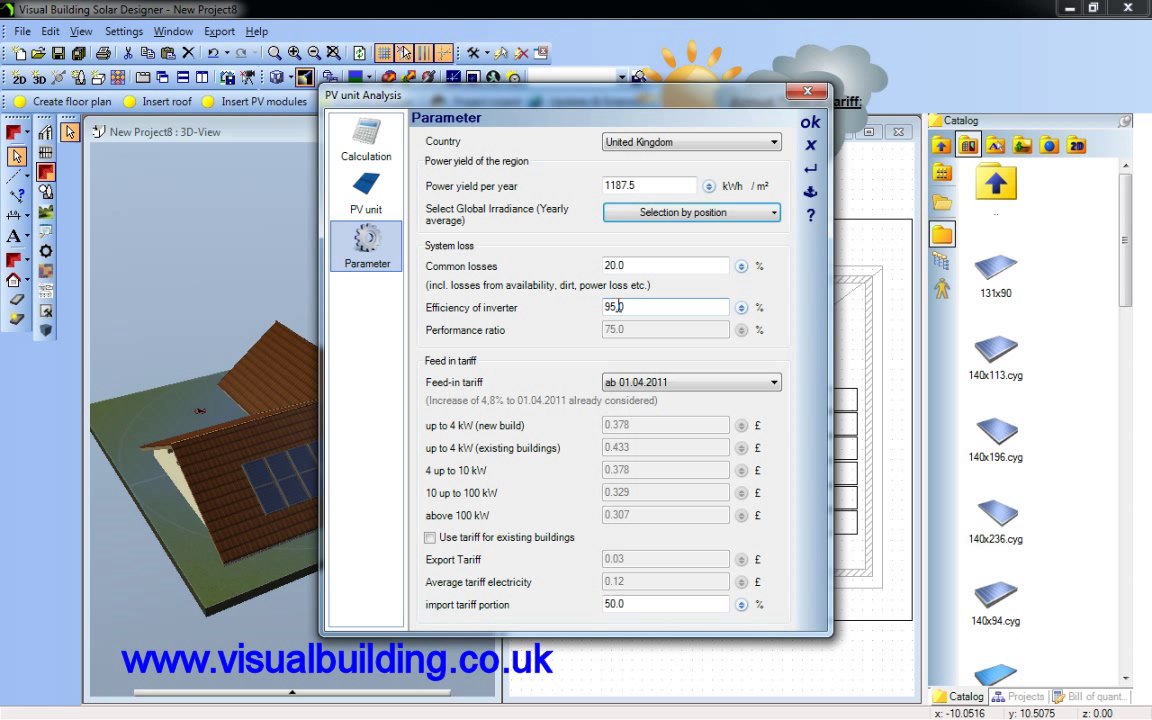
left_click(664, 604)
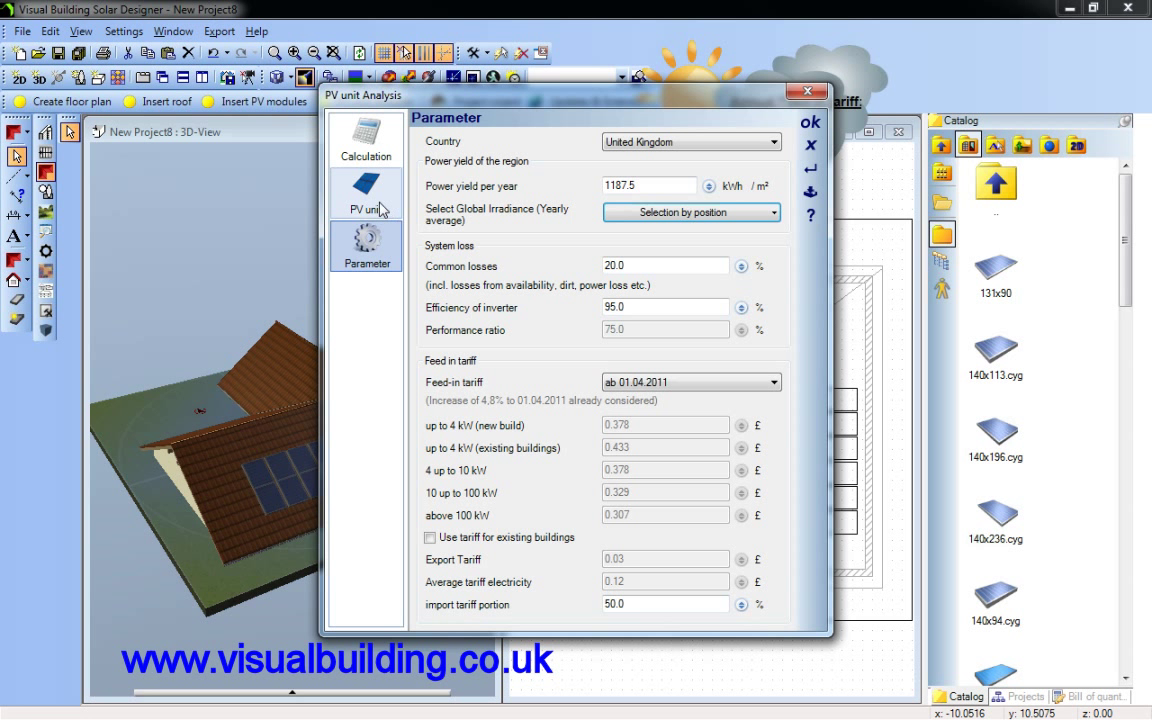
Review the PV unit and recalculated yield (919.87 £ tariff) and accept the analysis
left_click(364, 190)
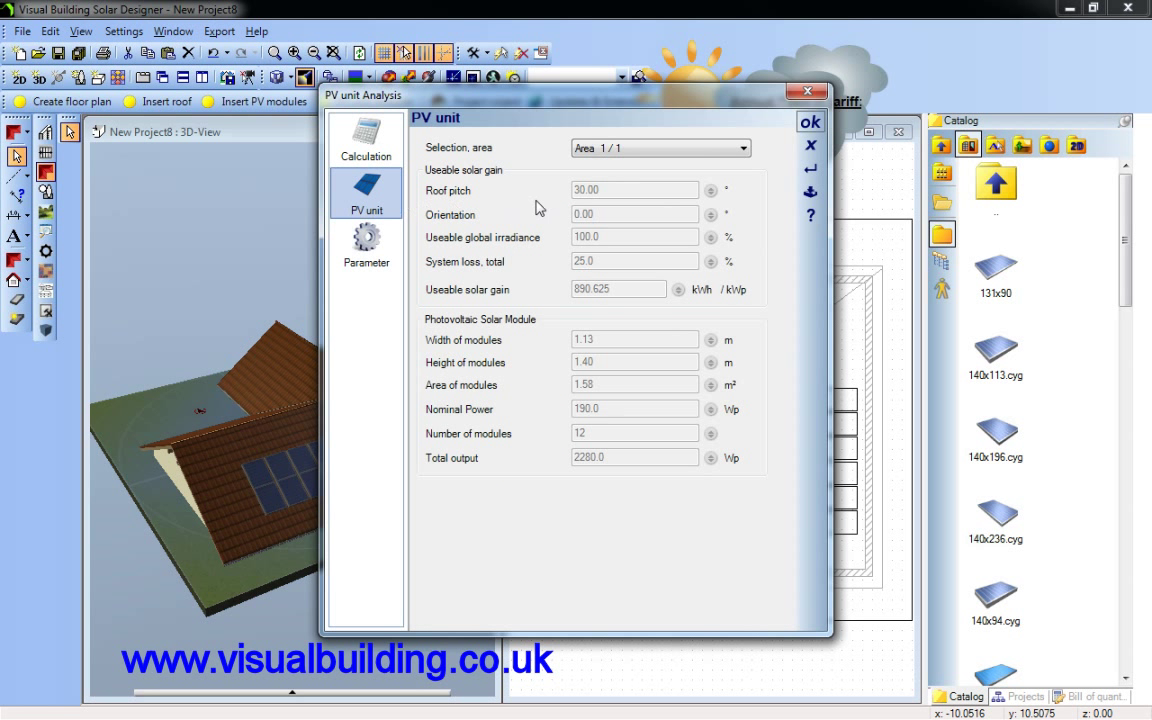
mouse_move(628, 168)
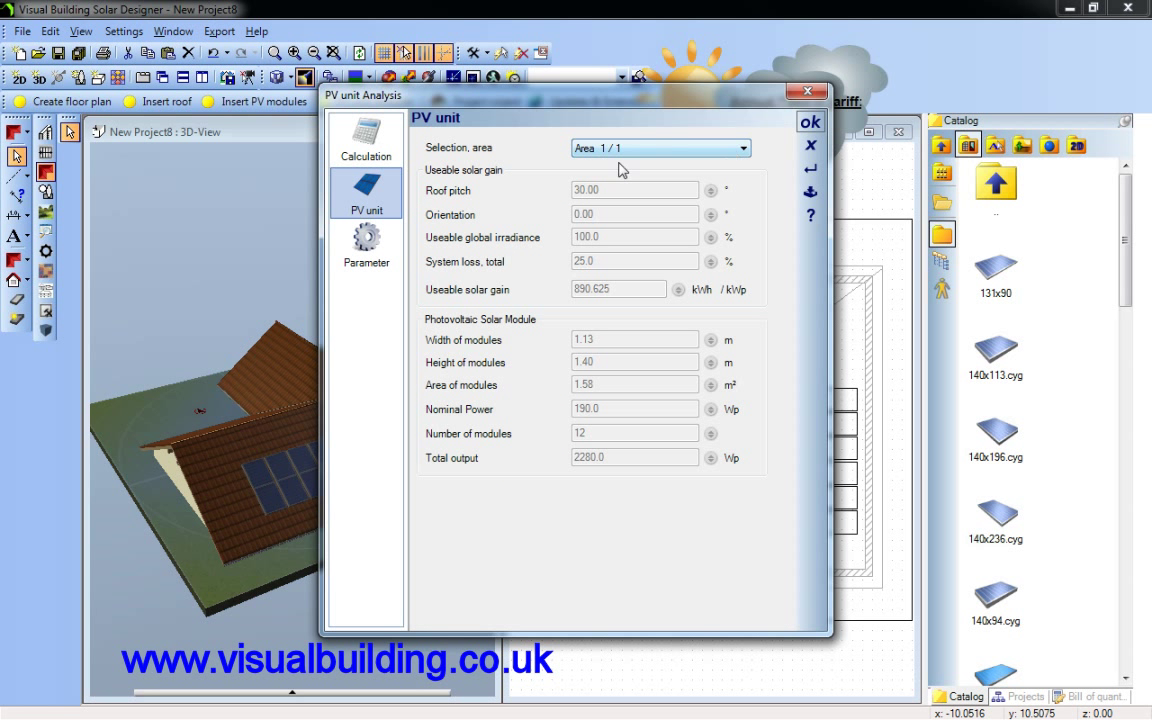
mouse_move(372, 156)
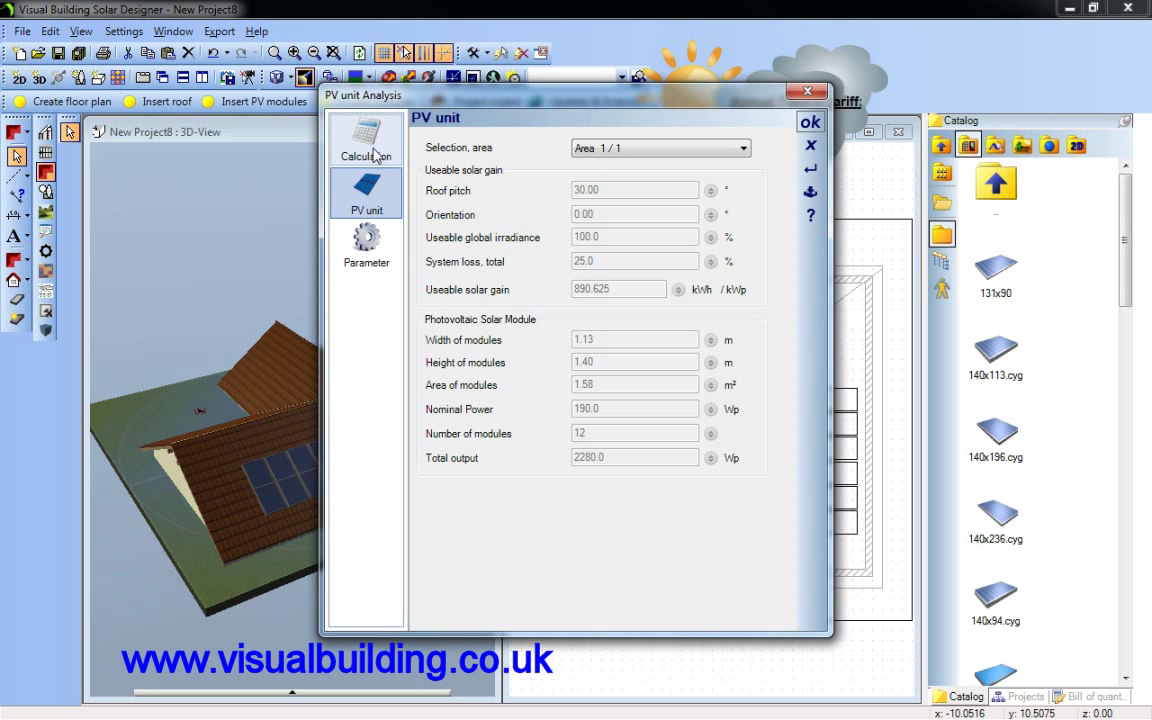
left_click(364, 138)
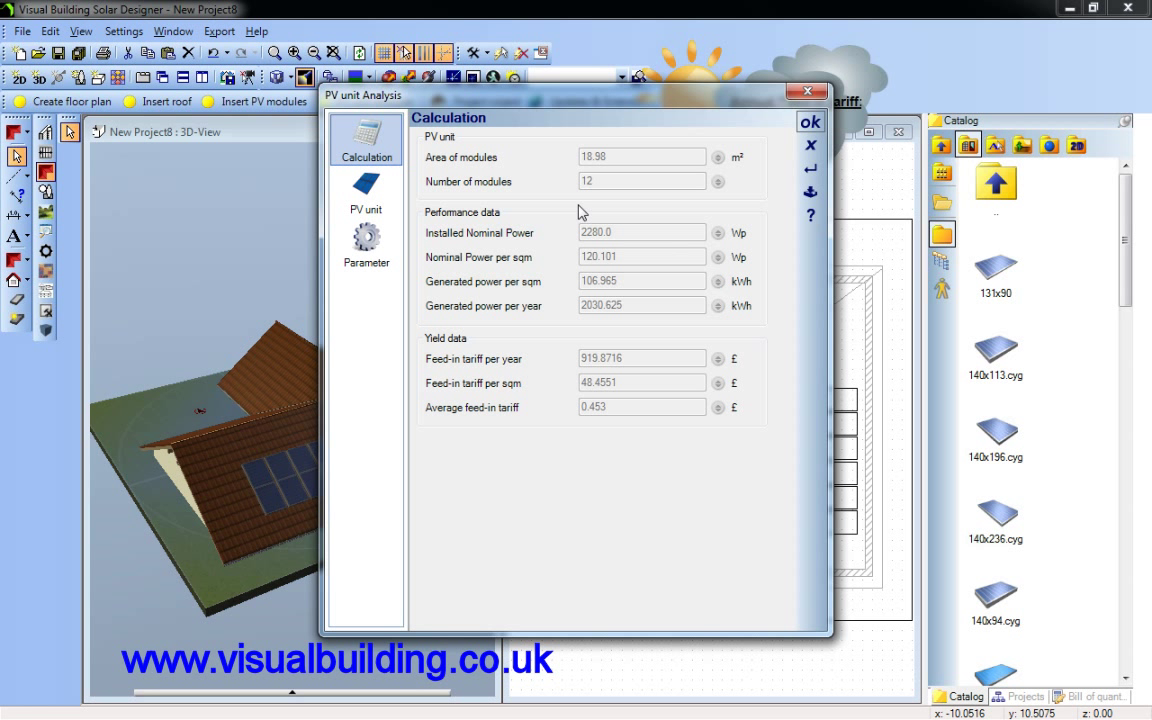
mouse_move(600, 396)
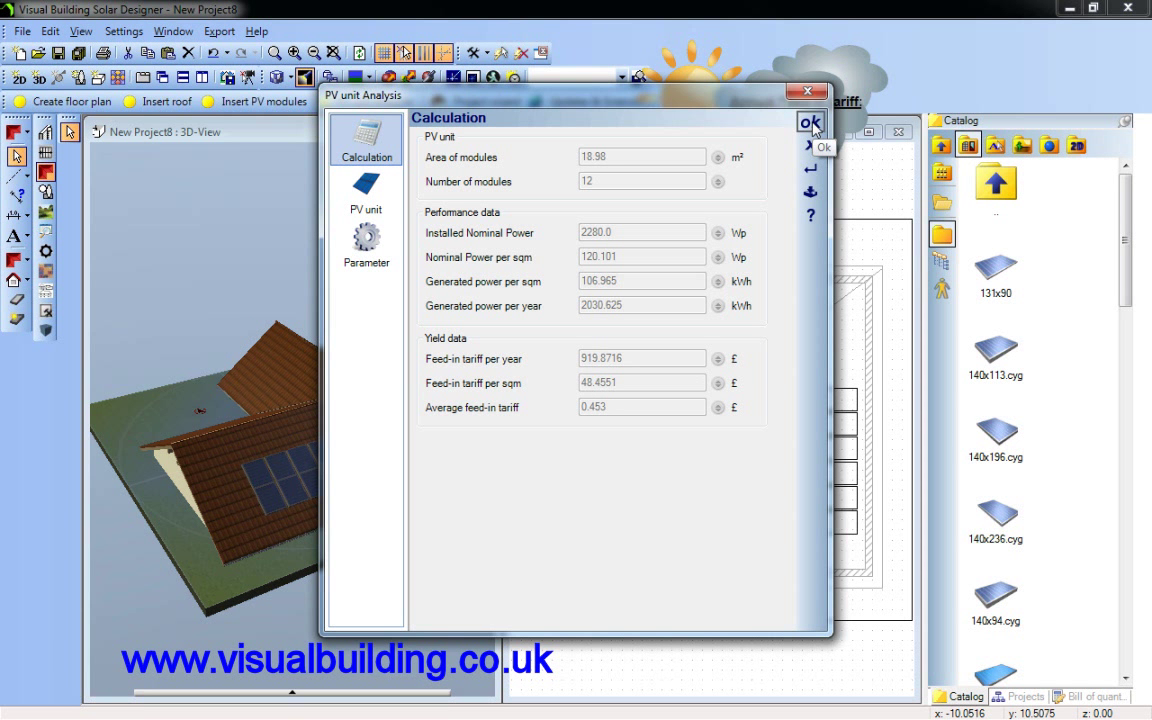
left_click(808, 122)
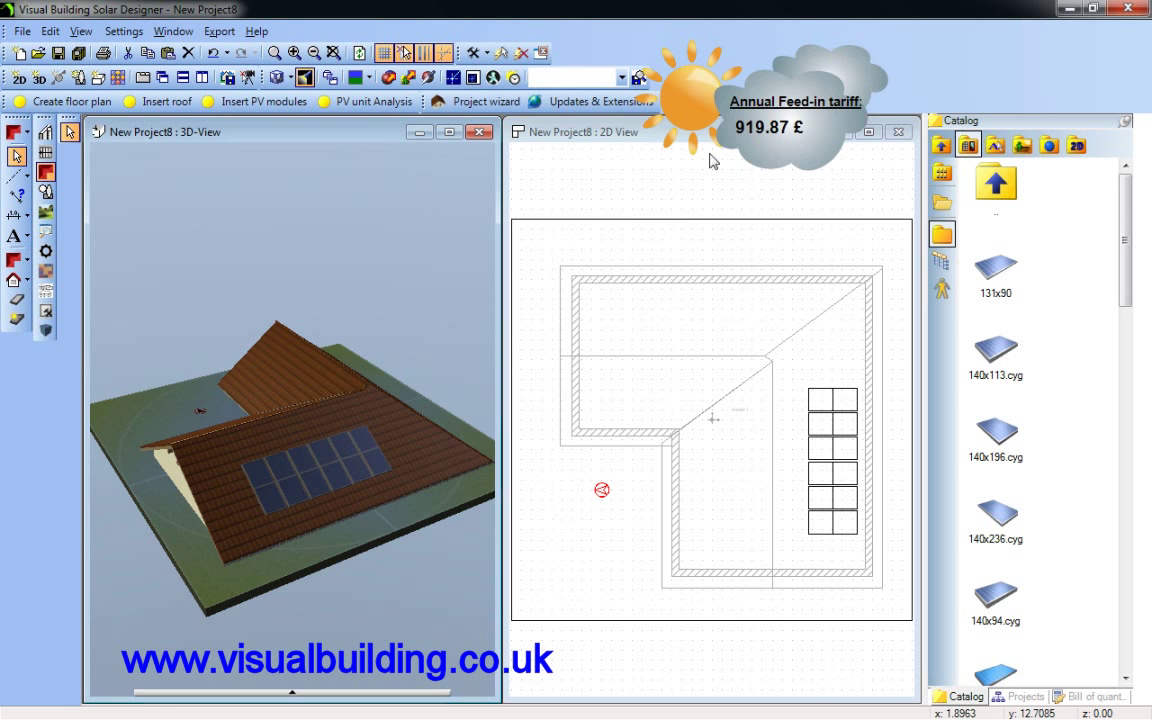
Export the solar analysis report with the Sample.lst template as a PDF named Demo
left_click(220, 32)
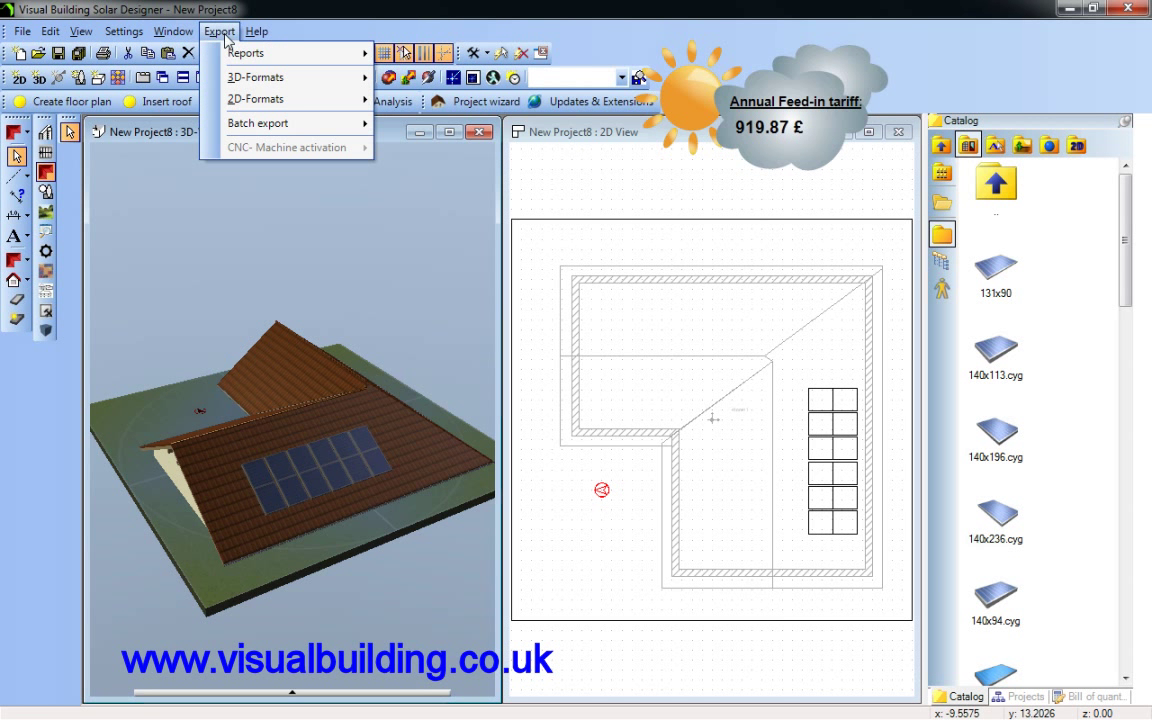
mouse_move(450, 56)
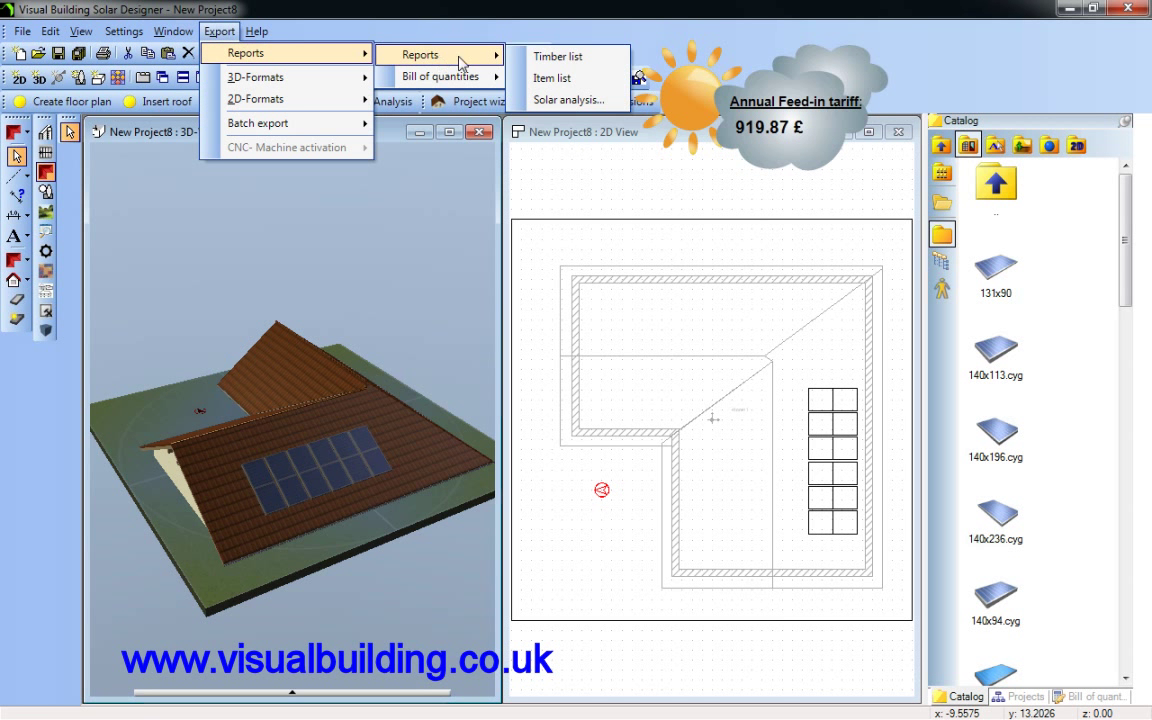
left_click(424, 56)
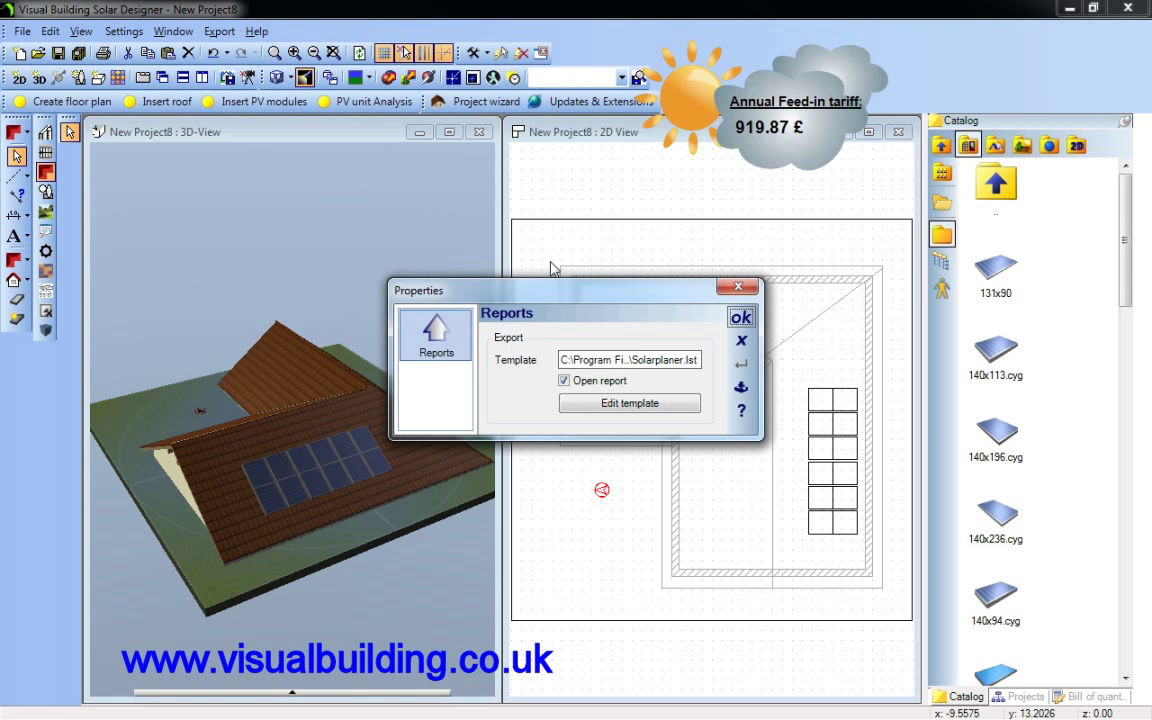
left_click(630, 402)
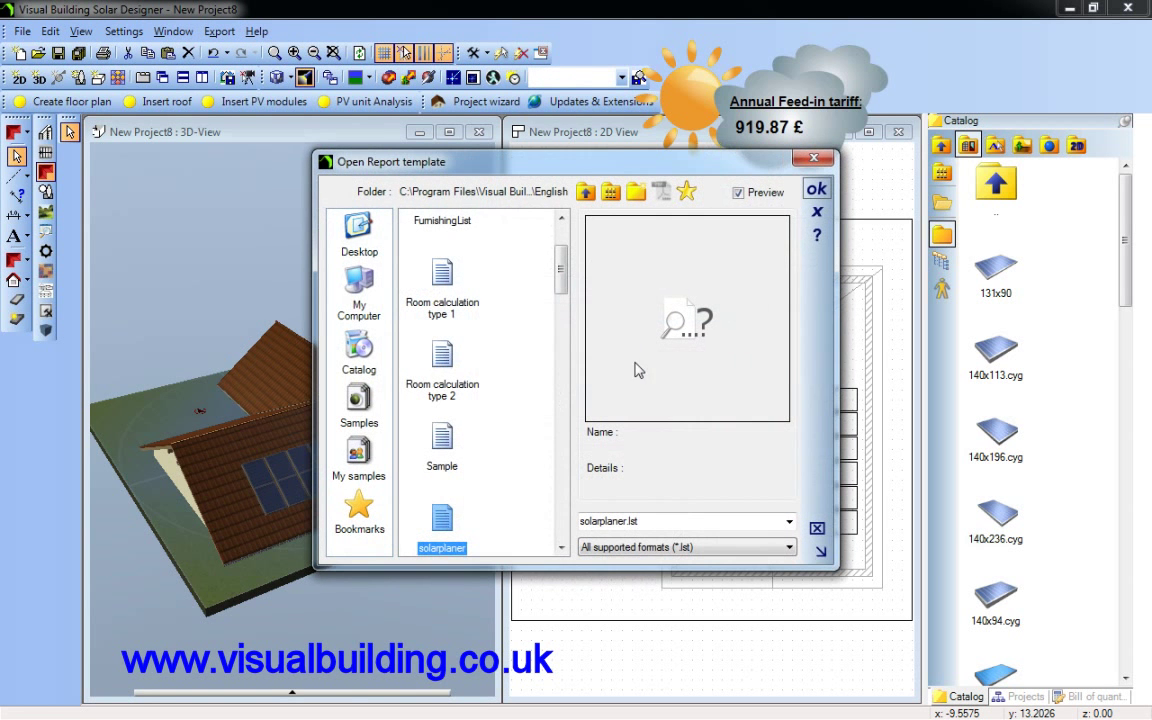
mouse_move(432, 456)
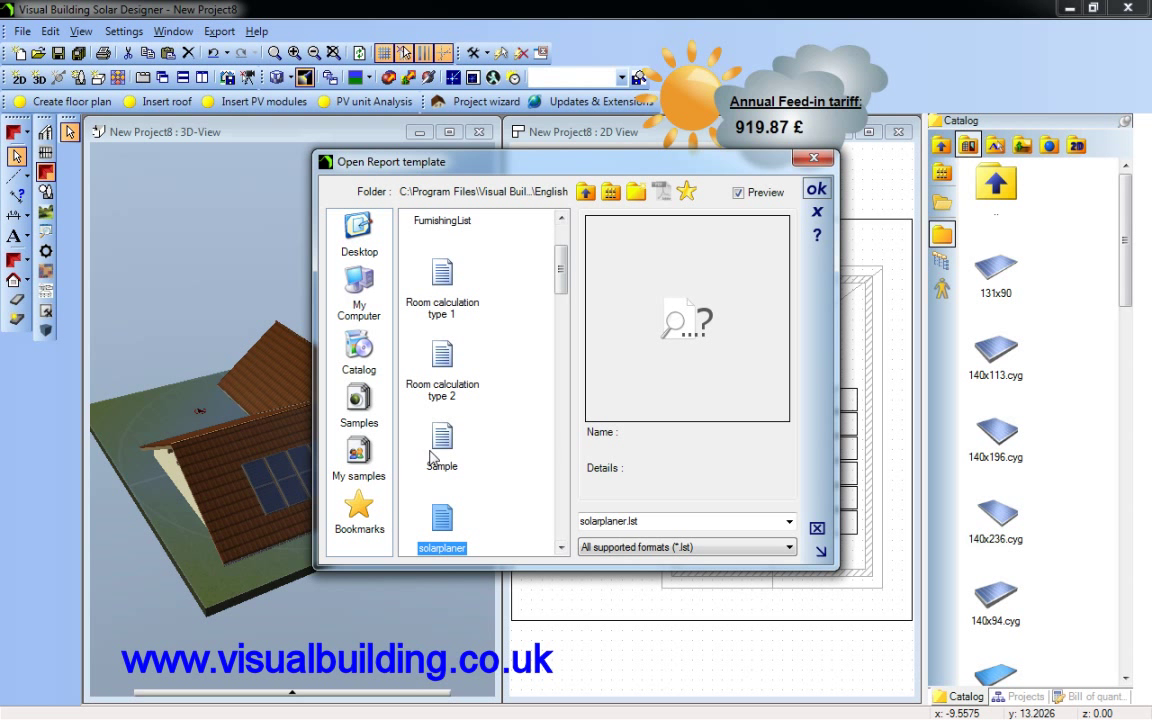
left_click(440, 444)
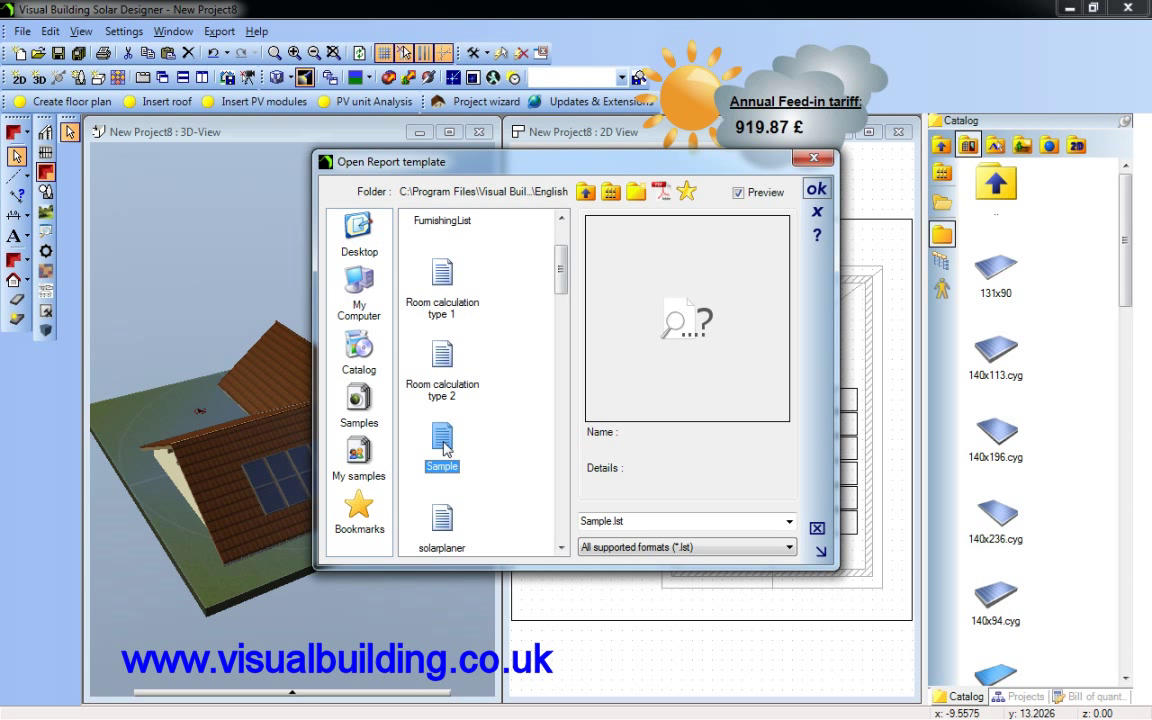
left_click(816, 188)
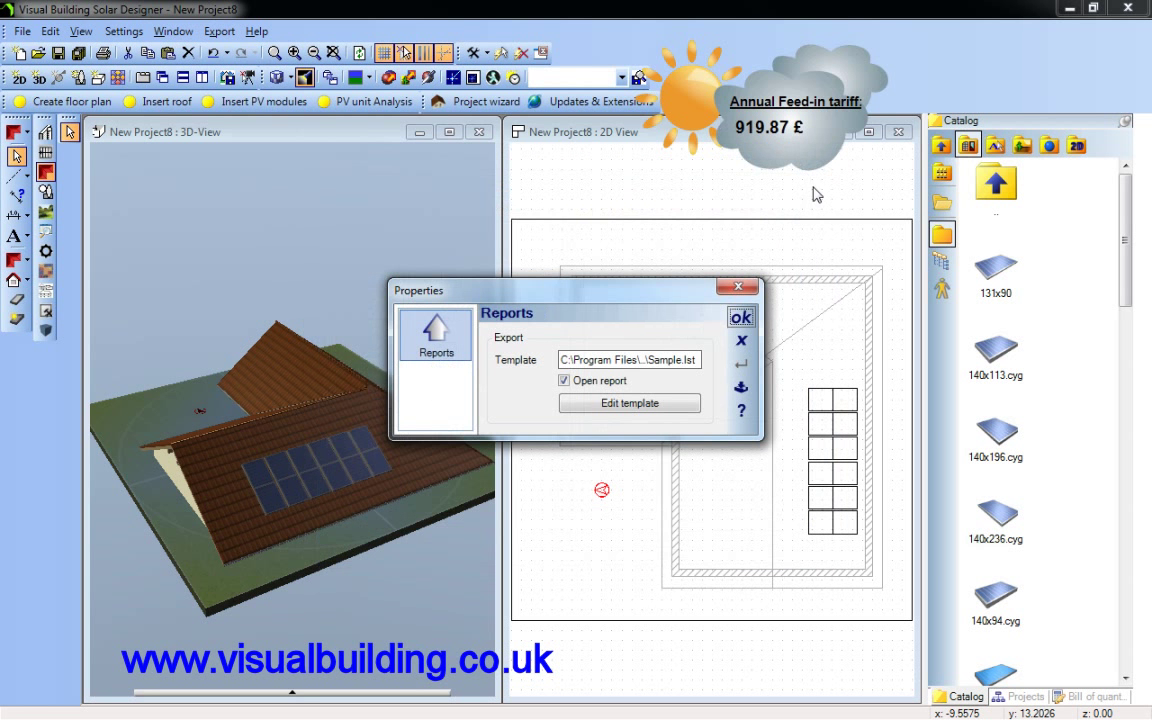
left_click(744, 316)
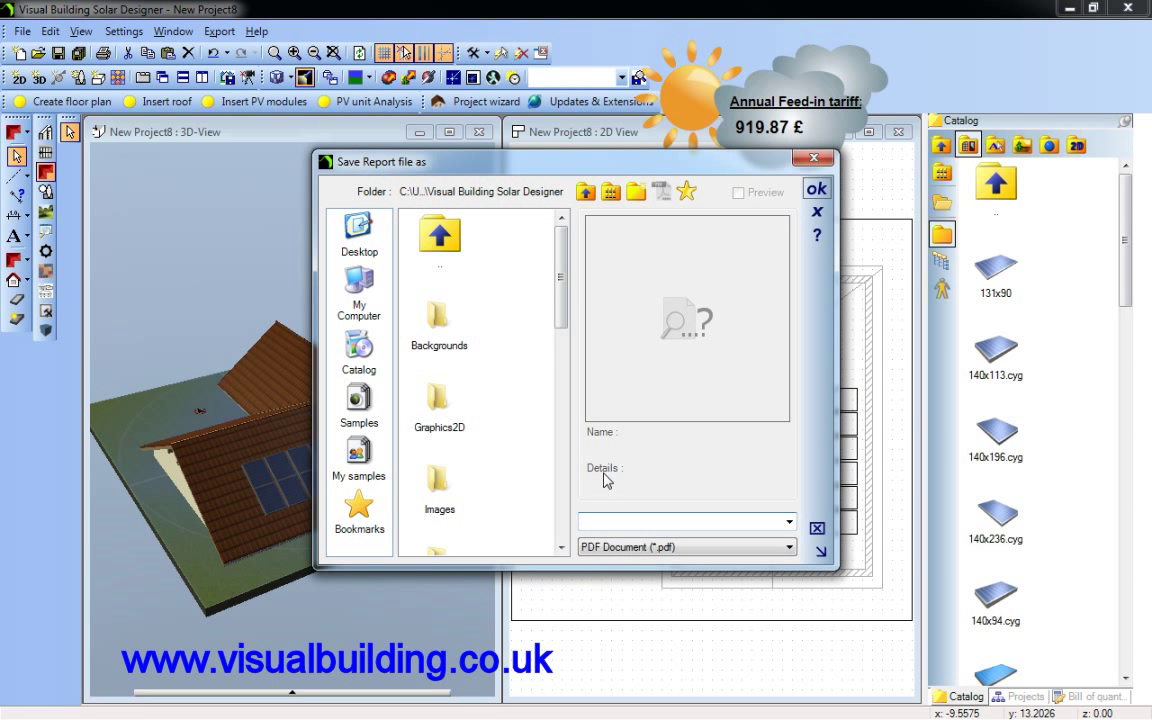
type("Demo")
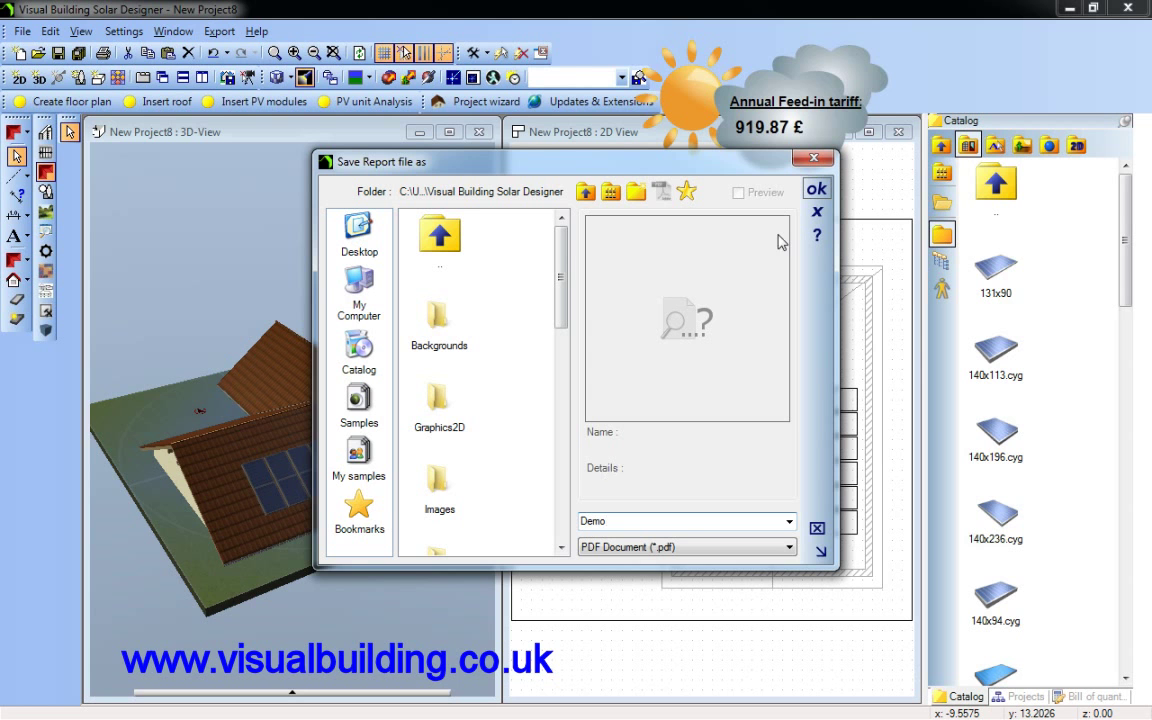